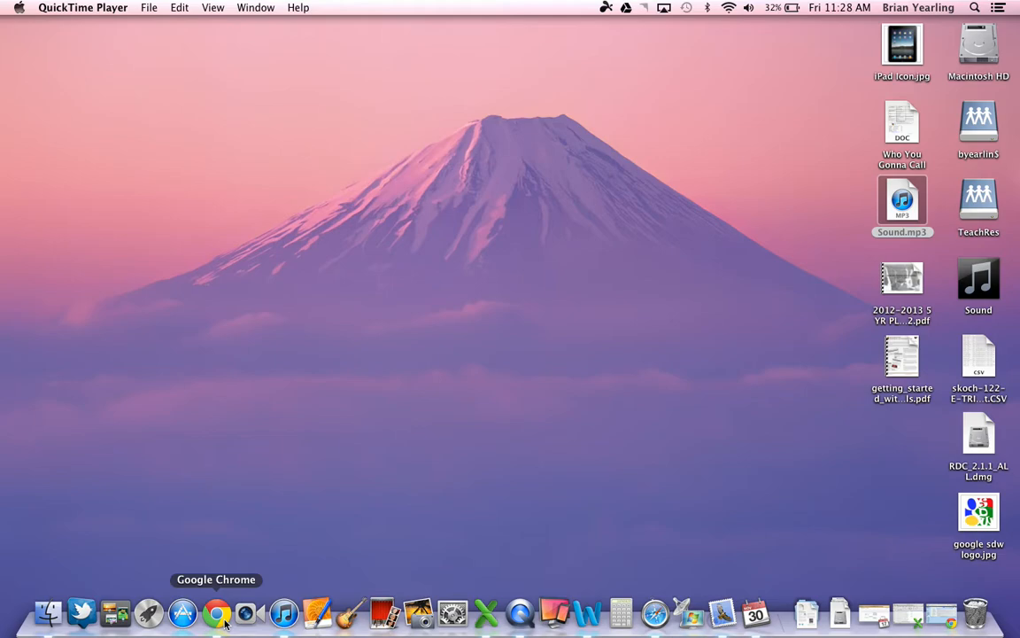
{"action": "mouse_move", "coordinate": [804, 613]}
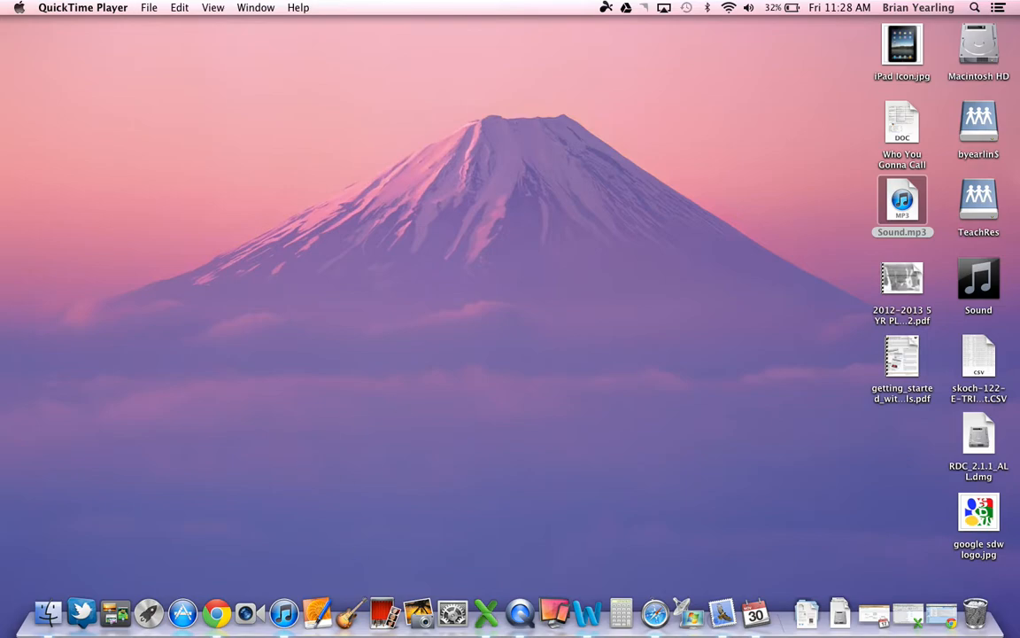
{"action": "mouse_move", "coordinate": [149, 7]}
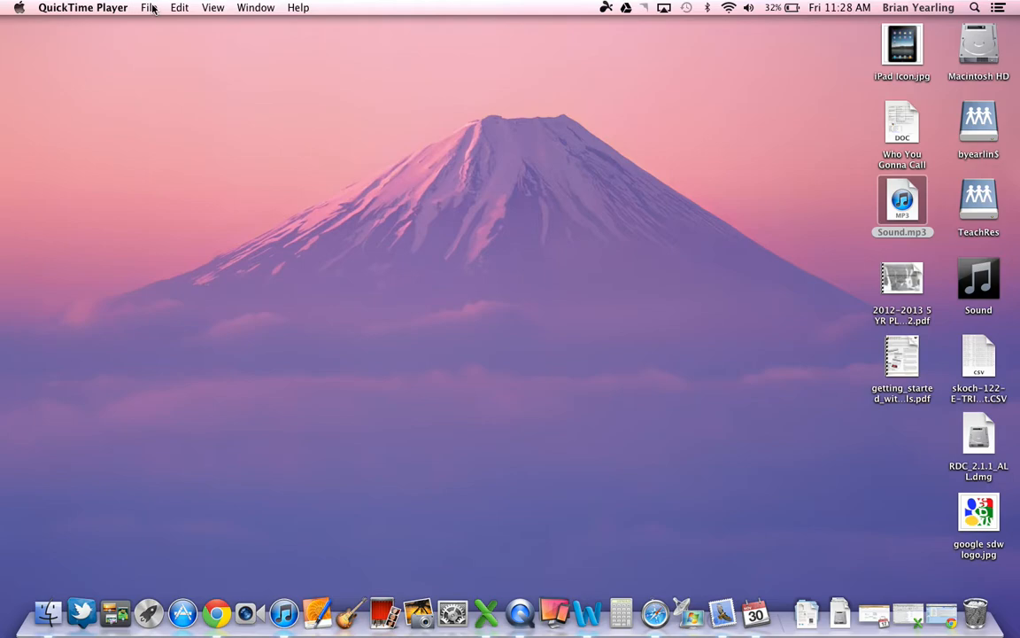
Dismiss the new recording options and open file details for the Sound recording.
{"action": "left_click", "coordinate": [149, 7]}
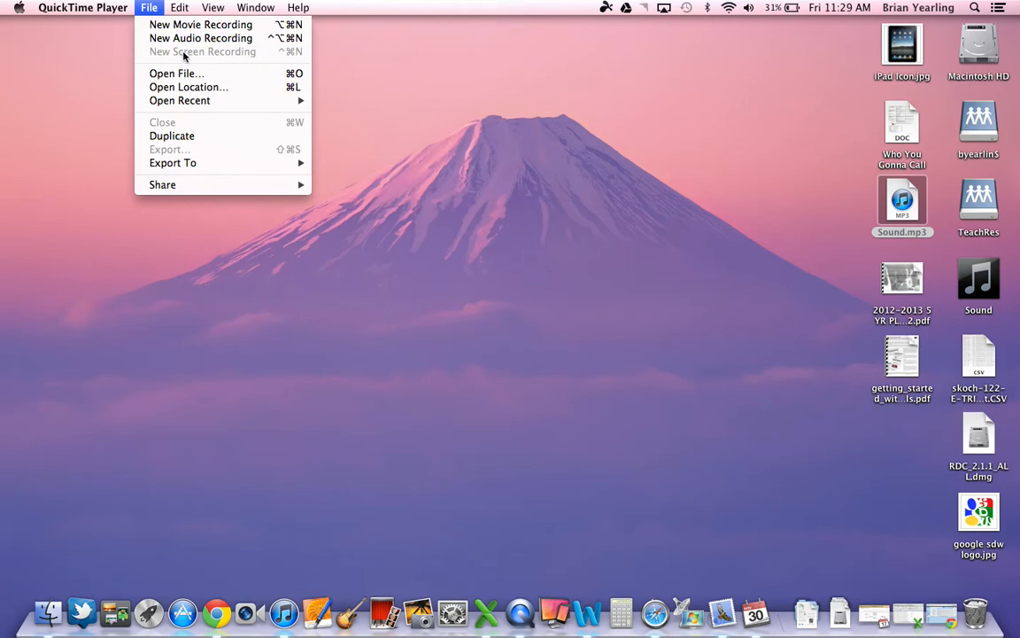
{"action": "mouse_move", "coordinate": [164, 74]}
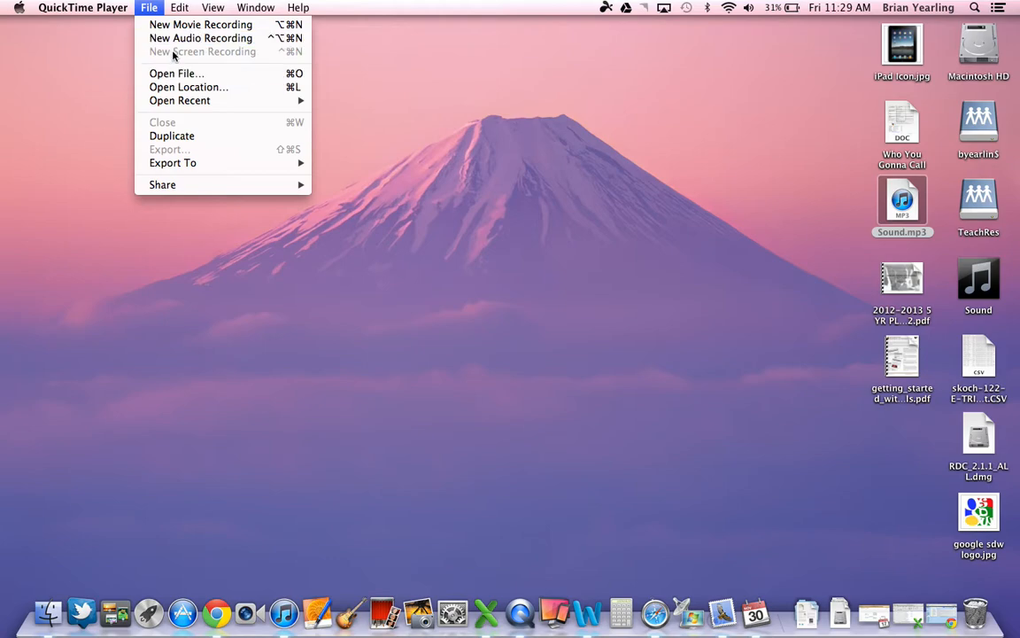
{"action": "mouse_move", "coordinate": [200, 38]}
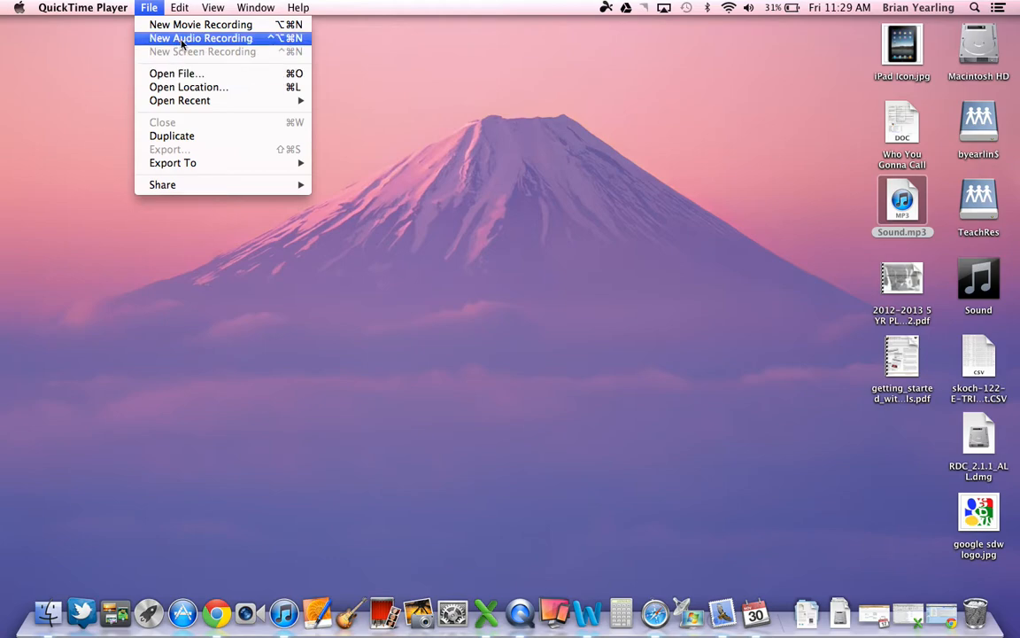
{"action": "mouse_move", "coordinate": [204, 55]}
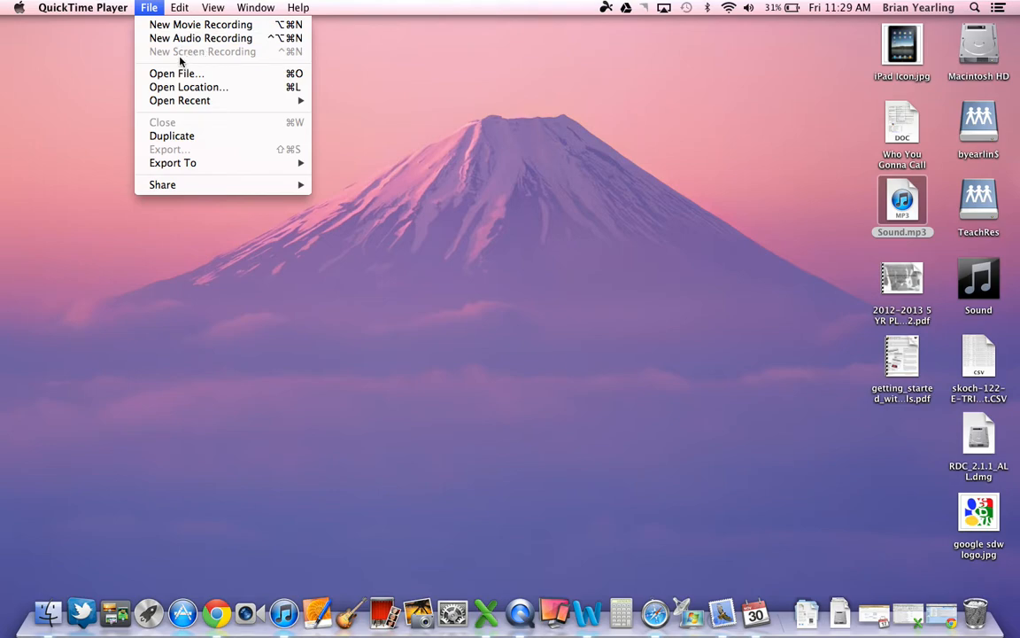
{"action": "mouse_move", "coordinate": [201, 38]}
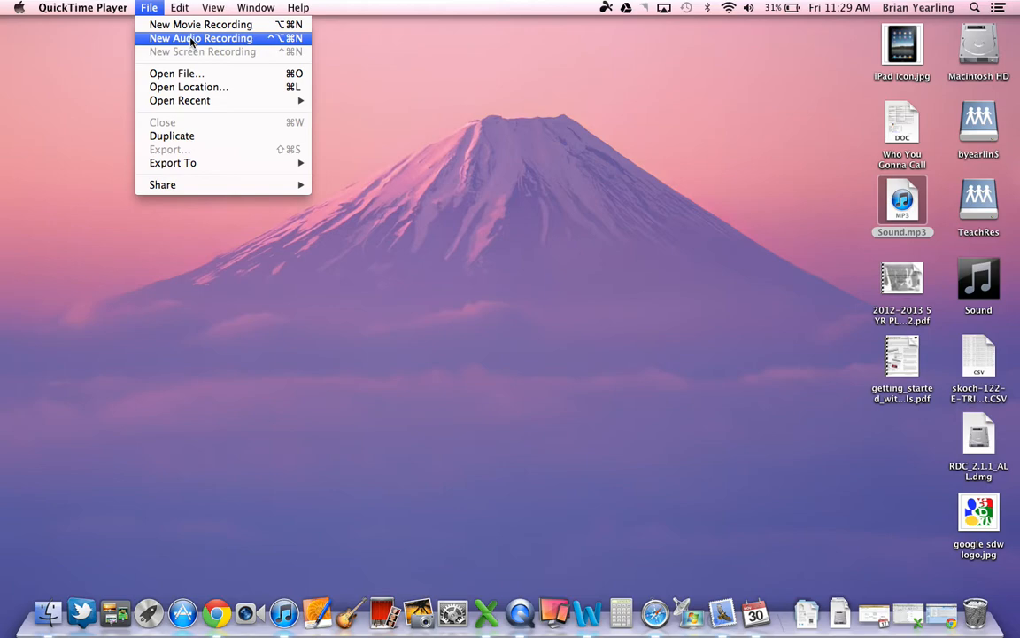
{"action": "mouse_move", "coordinate": [544, 133]}
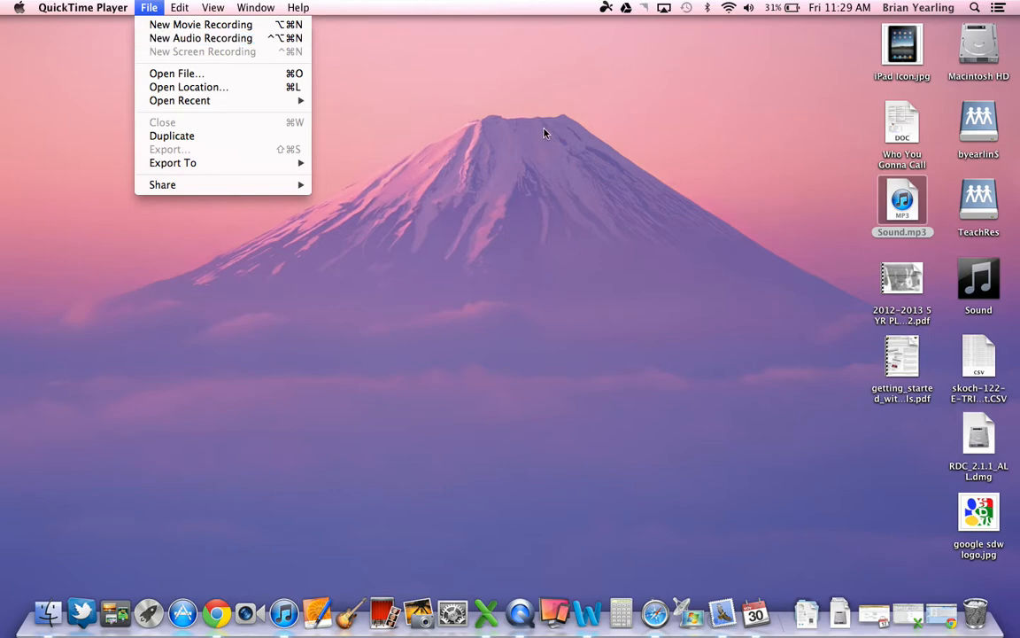
{"action": "left_click", "coordinate": [901, 205]}
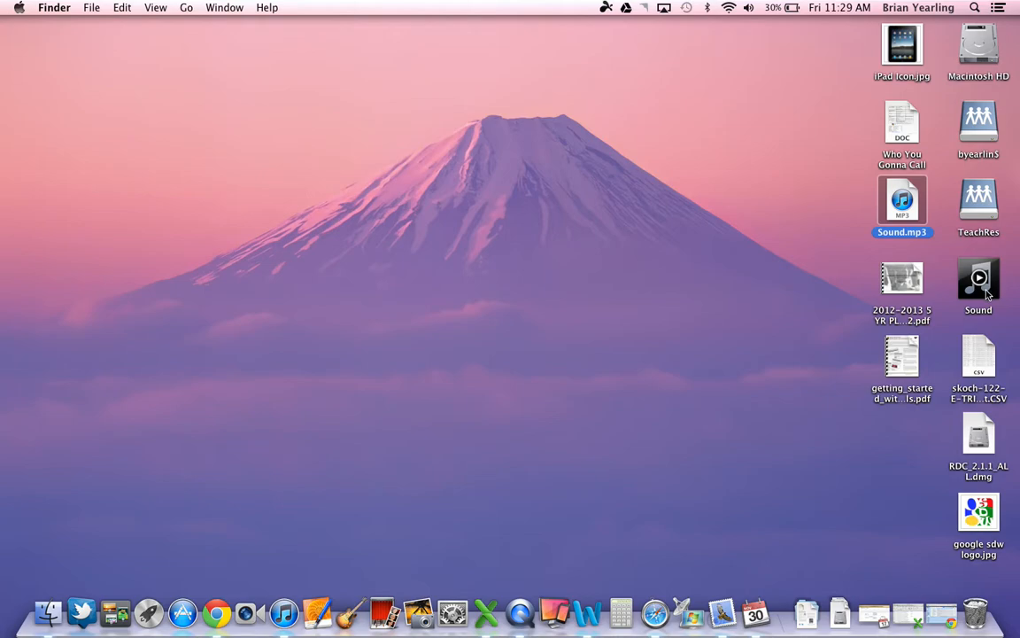
{"action": "left_click", "coordinate": [979, 279]}
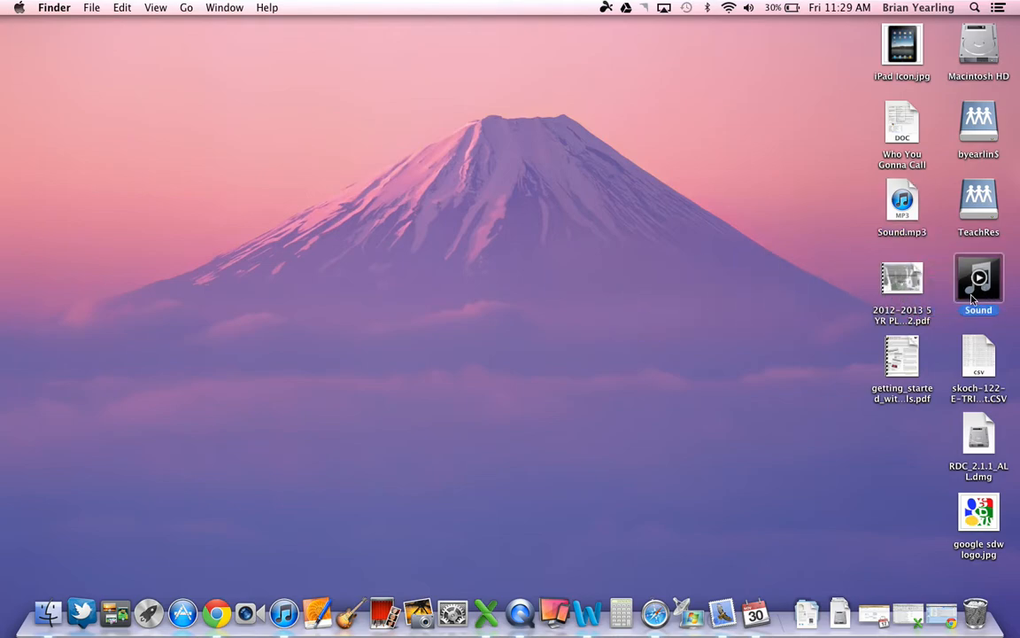
{"action": "right_click", "coordinate": [978, 279]}
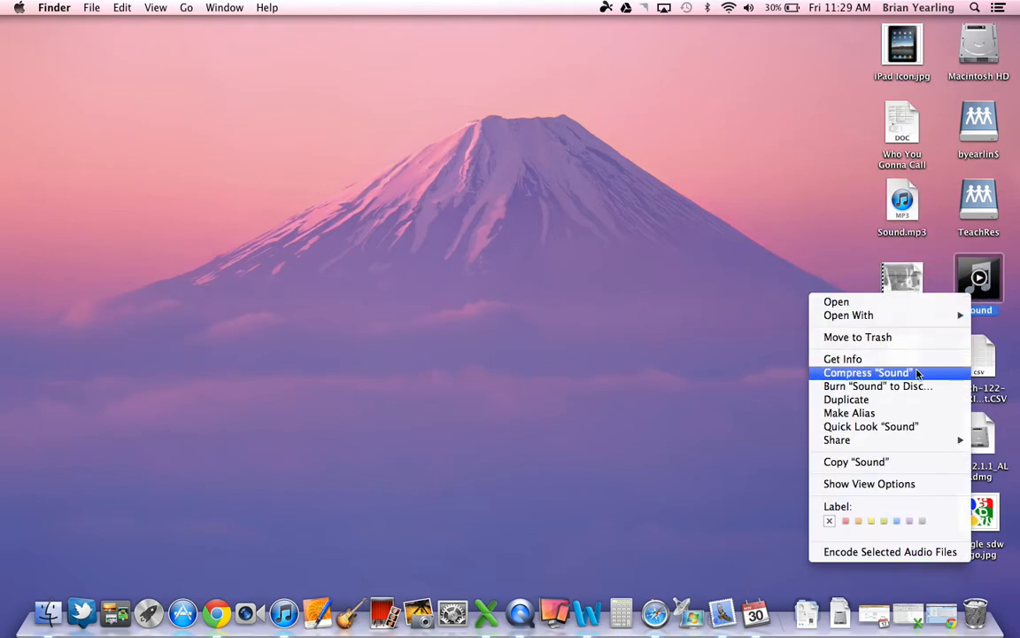
{"action": "left_click", "coordinate": [842, 359]}
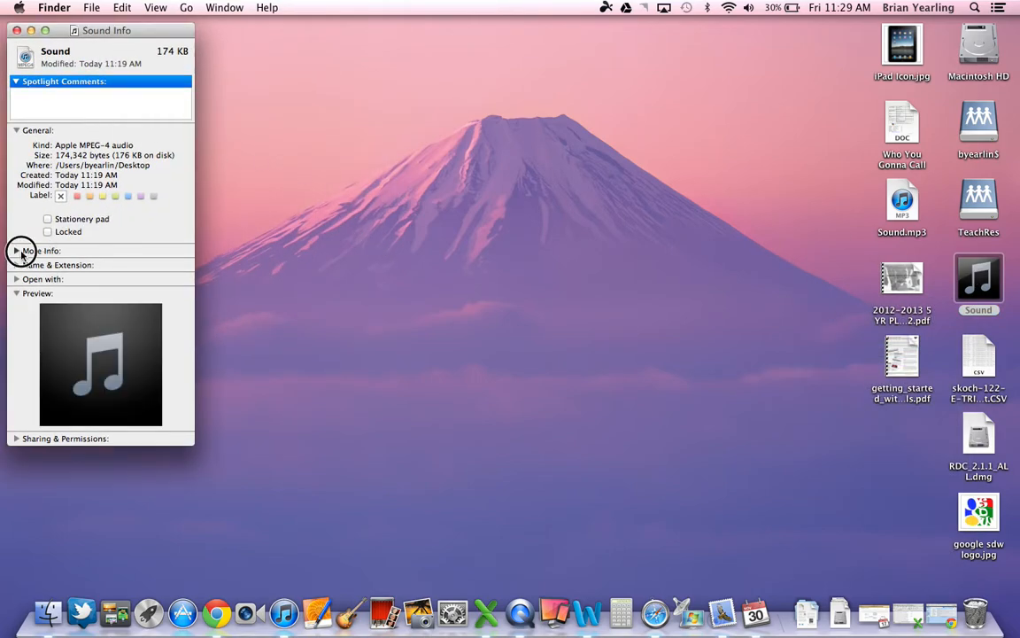
Review the Sound recording's sample rate, duration and file name, then launch iTunes.
{"action": "left_click", "coordinate": [16, 250]}
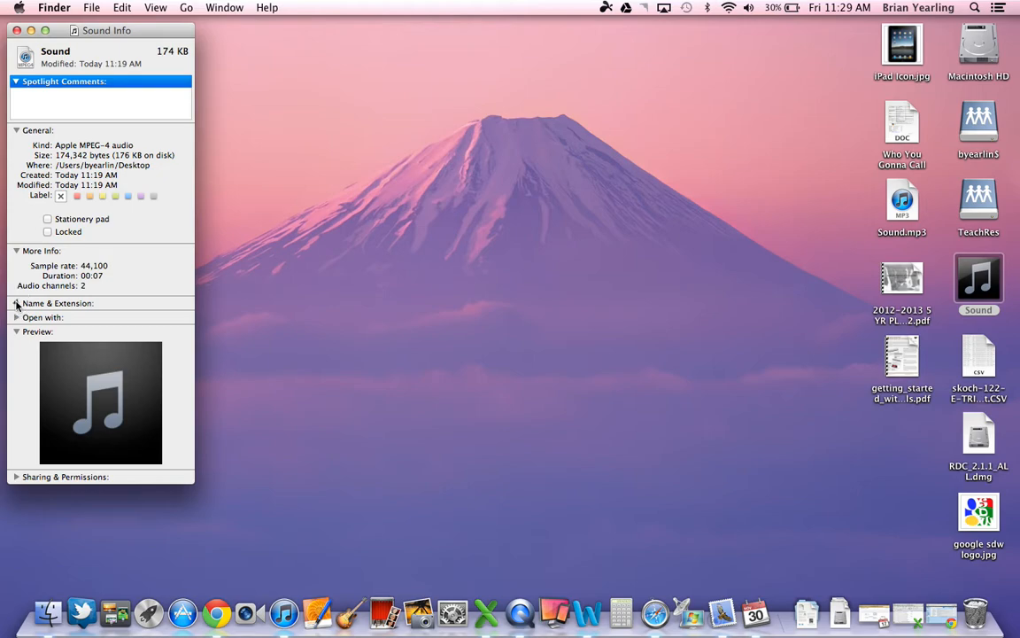
{"action": "left_click", "coordinate": [16, 303]}
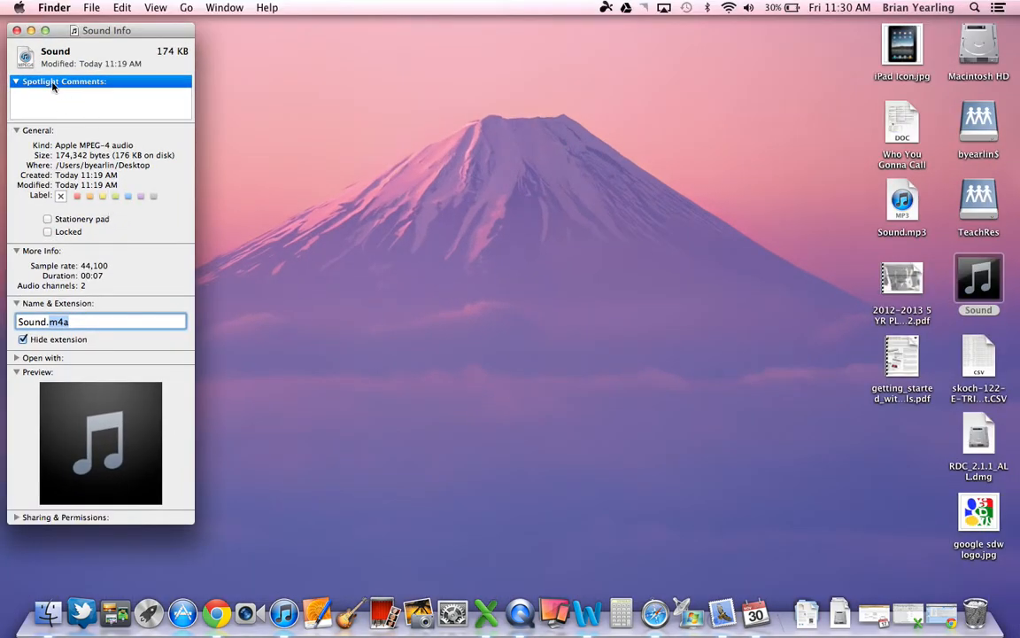
{"action": "left_click", "coordinate": [16, 31]}
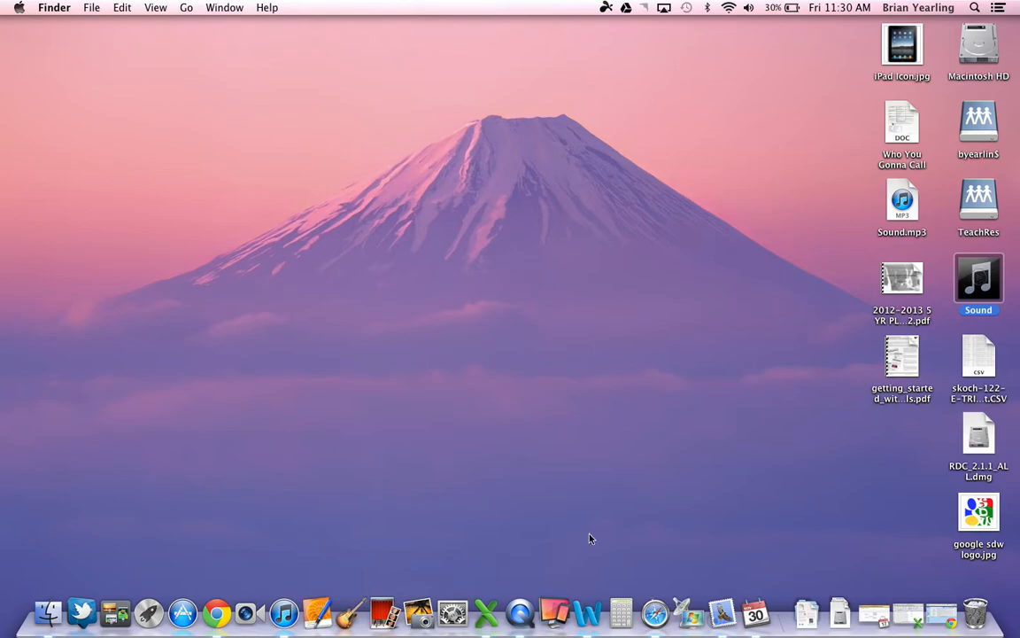
{"action": "mouse_move", "coordinate": [520, 612]}
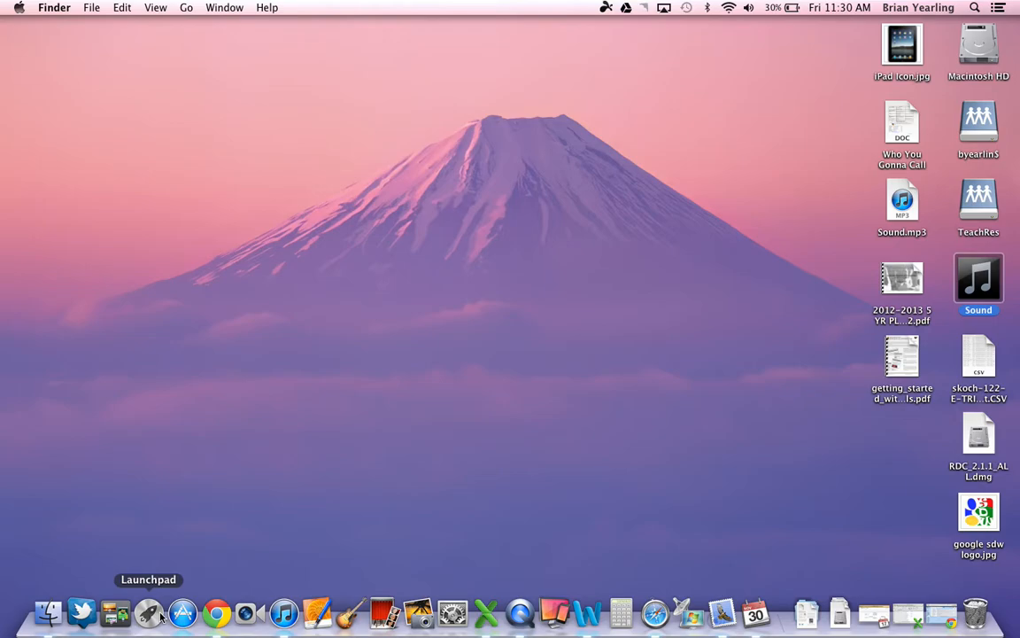
{"action": "left_click", "coordinate": [284, 612]}
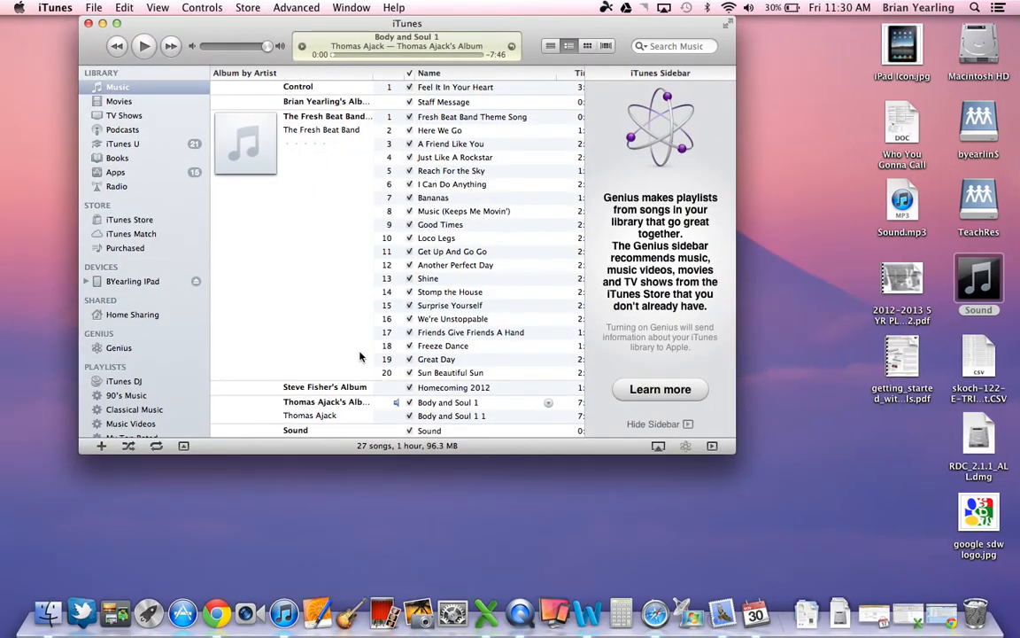
{"action": "mouse_move", "coordinate": [335, 324]}
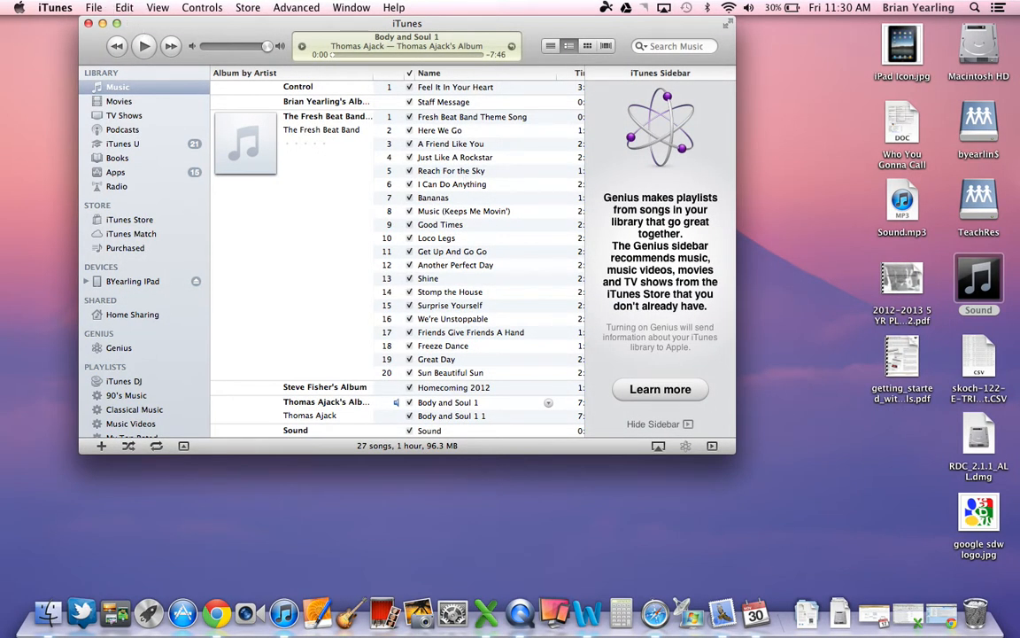
In iTunes Preferences, keep MP3 Encoder at High Quality (160 kbps) as the import setting.
{"action": "left_click", "coordinate": [94, 7]}
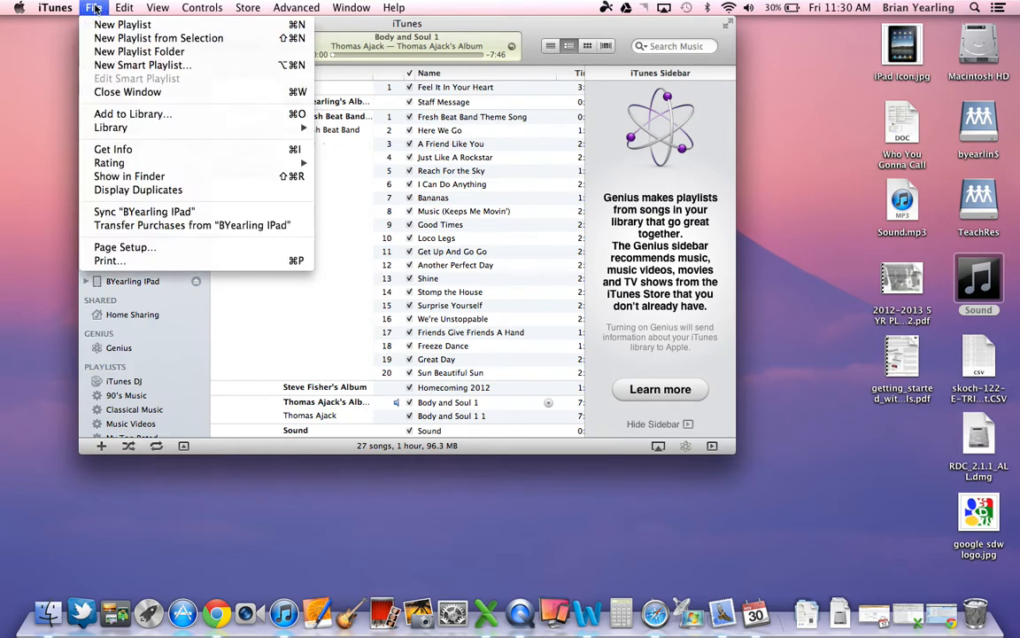
{"action": "left_click", "coordinate": [55, 7]}
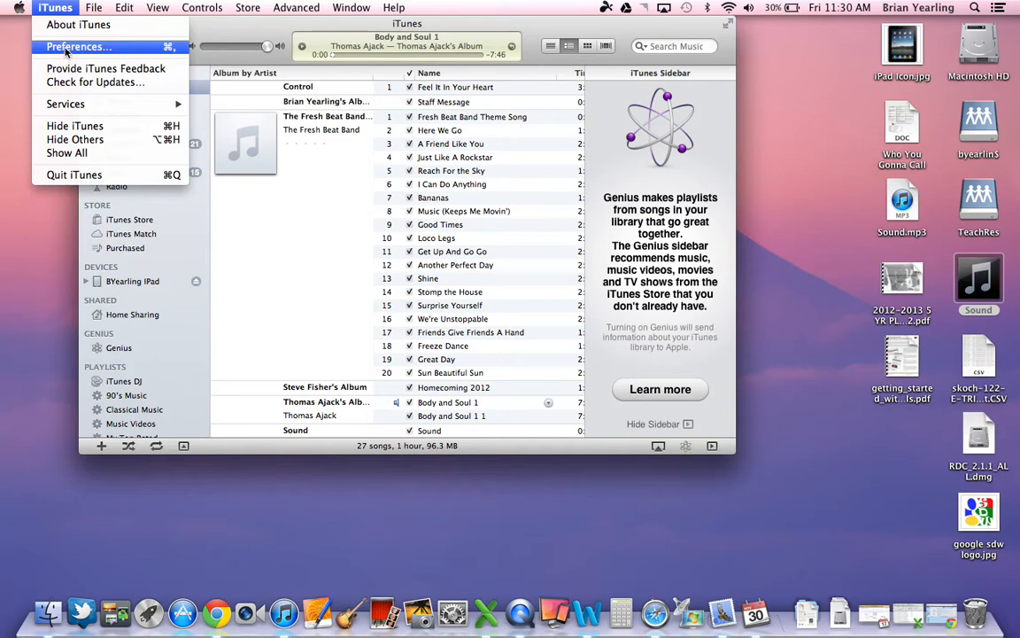
{"action": "left_click", "coordinate": [76, 46]}
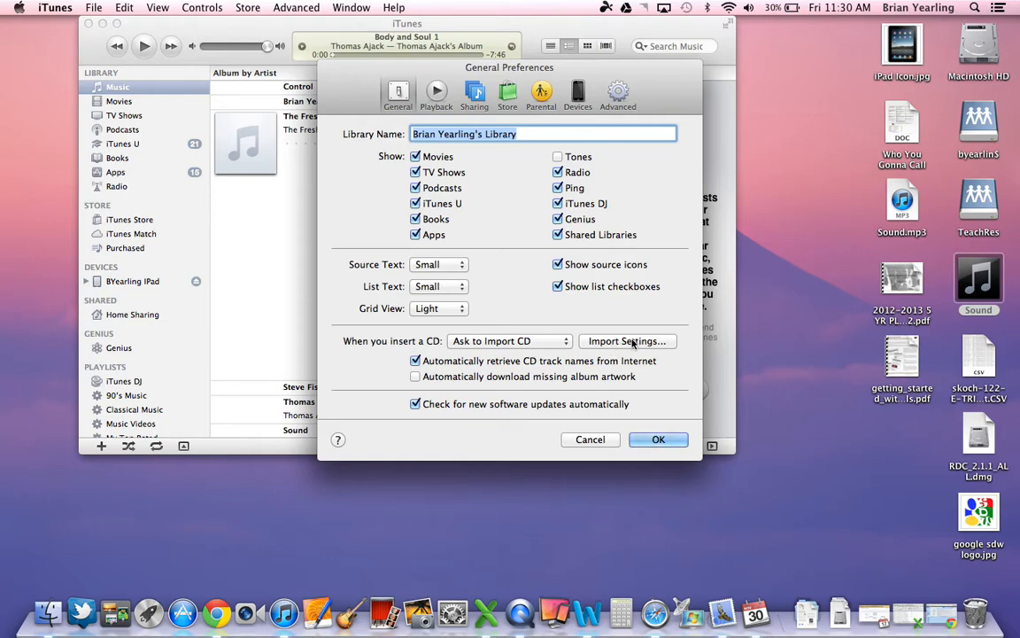
{"action": "left_click", "coordinate": [627, 341]}
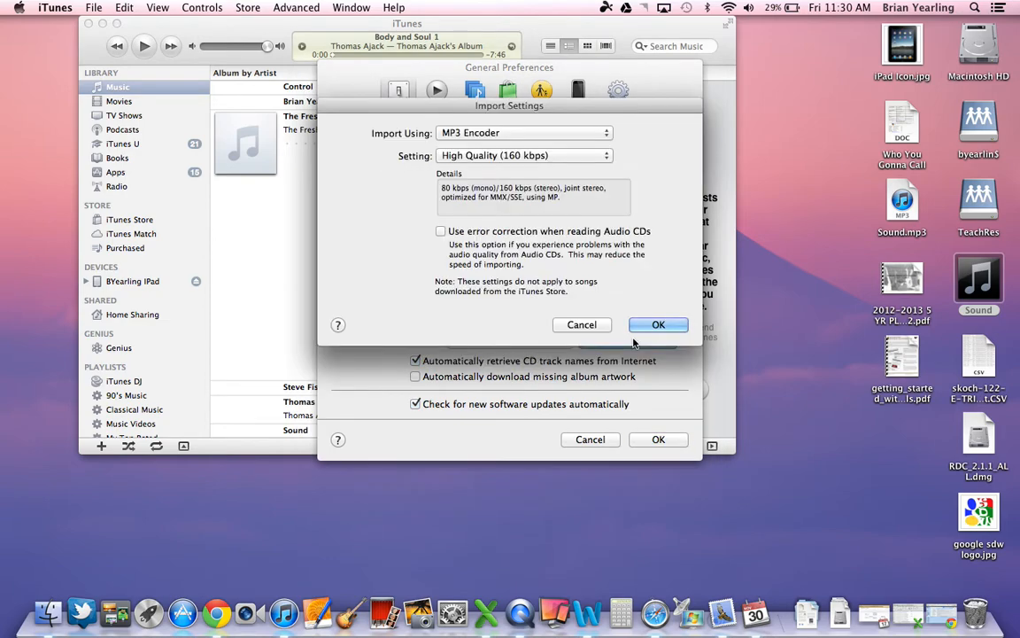
{"action": "left_click", "coordinate": [524, 132]}
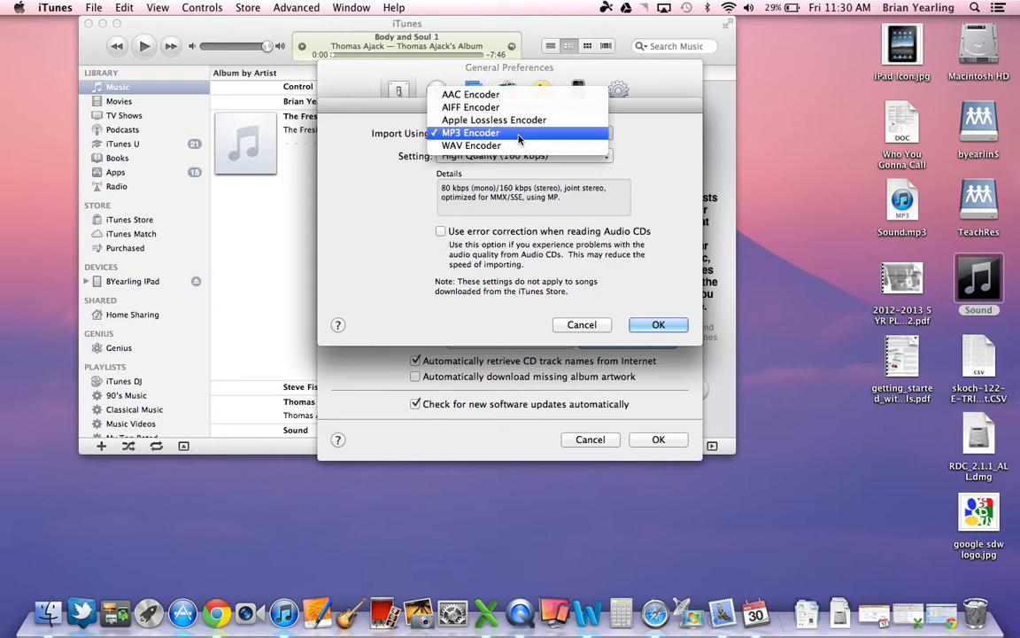
{"action": "mouse_move", "coordinate": [494, 119]}
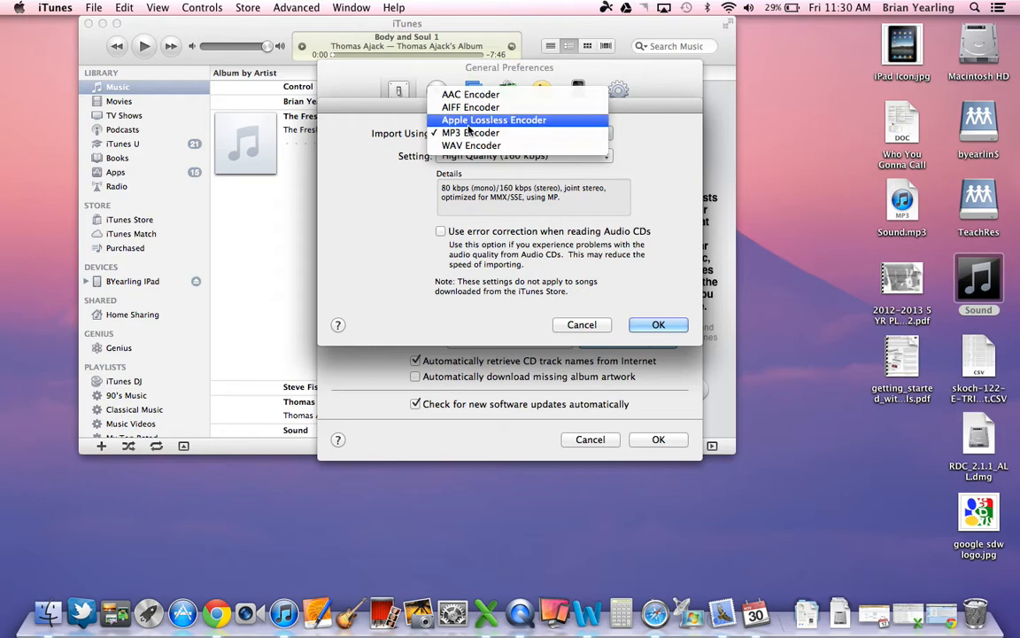
{"action": "left_click", "coordinate": [471, 132]}
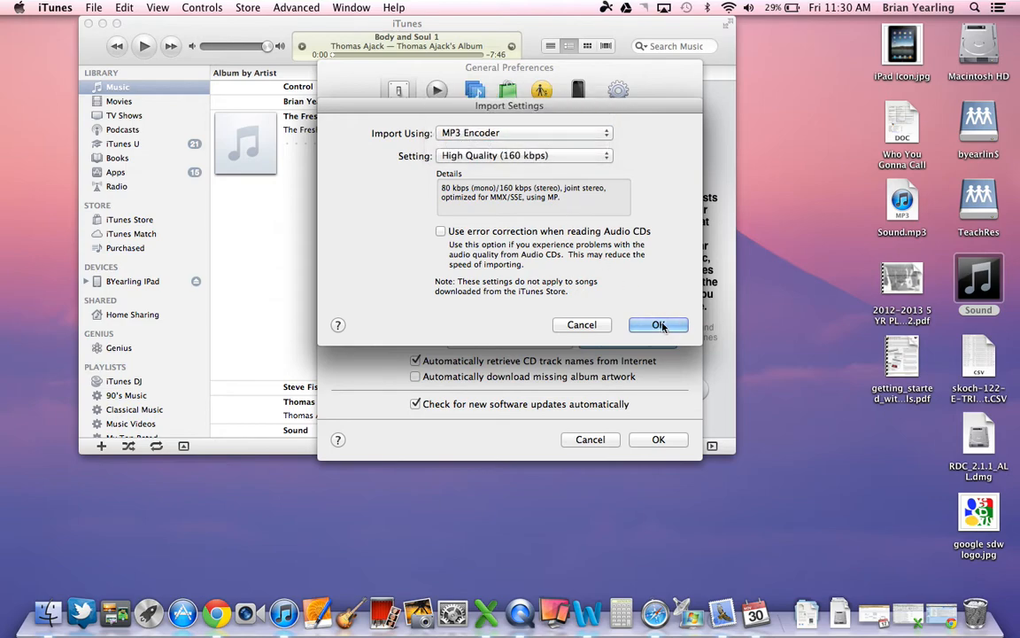
{"action": "left_click", "coordinate": [658, 324]}
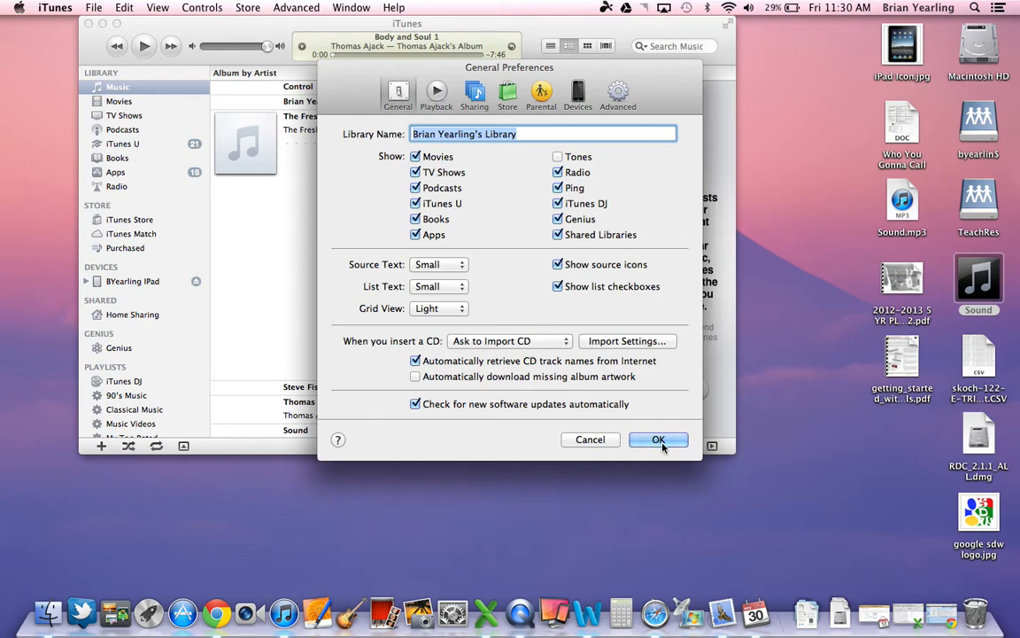
Close General Preferences with OK, keeping the MP3 high-quality import setting.
{"action": "left_click", "coordinate": [658, 440]}
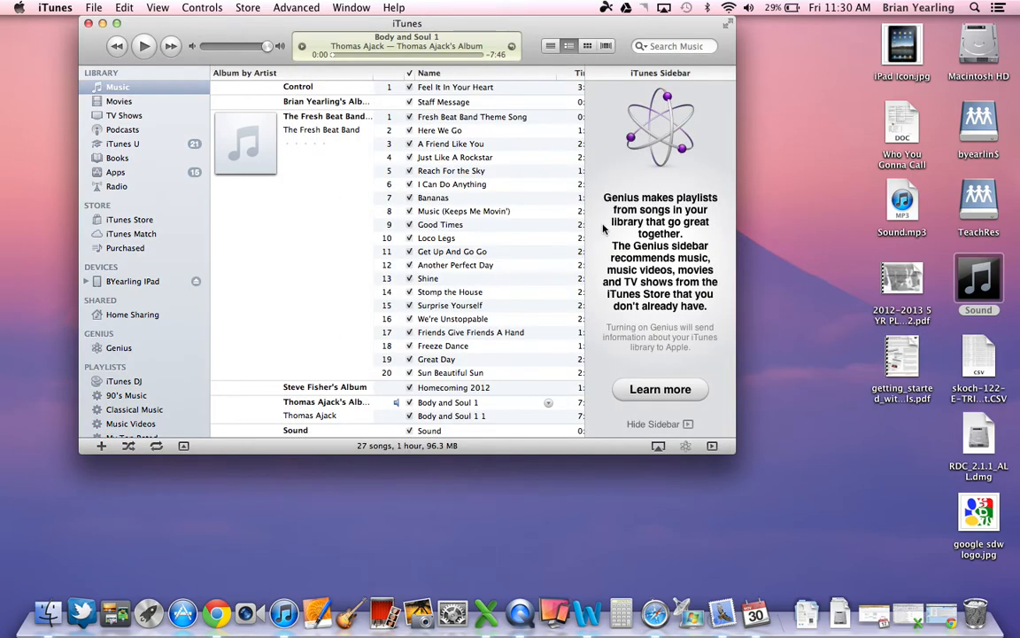
{"action": "mouse_move", "coordinate": [945, 325]}
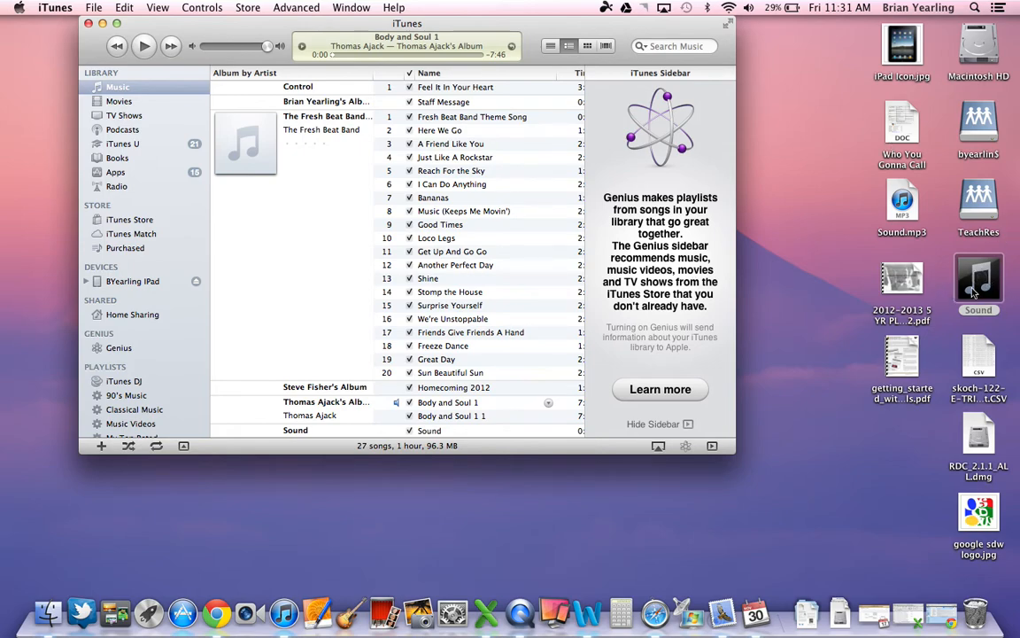
Open the desktop Sound file with iTunes and play the added track.
{"action": "right_click", "coordinate": [979, 283]}
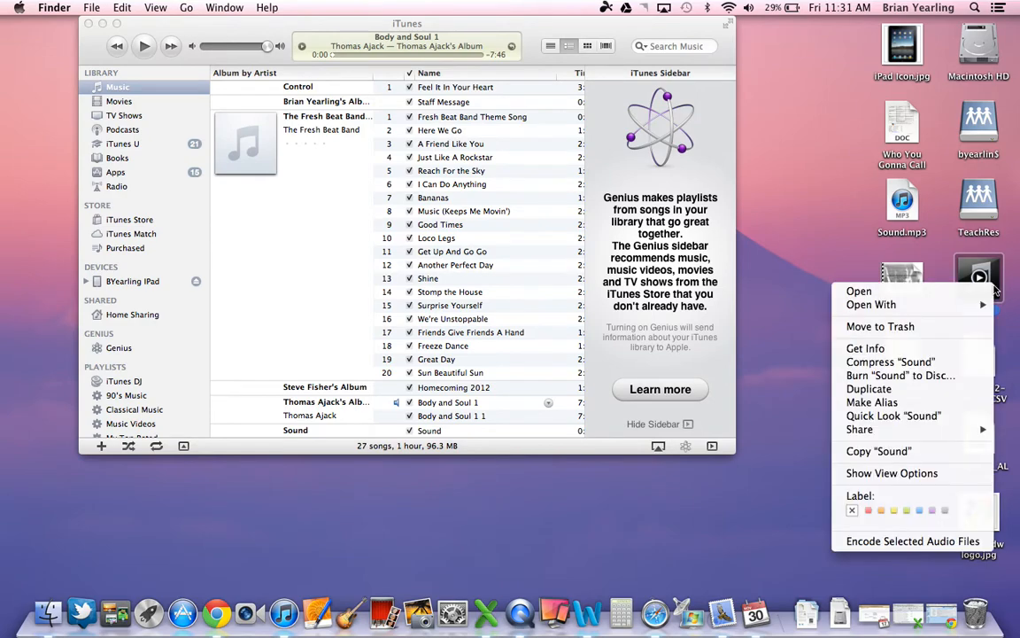
{"action": "mouse_move", "coordinate": [858, 291]}
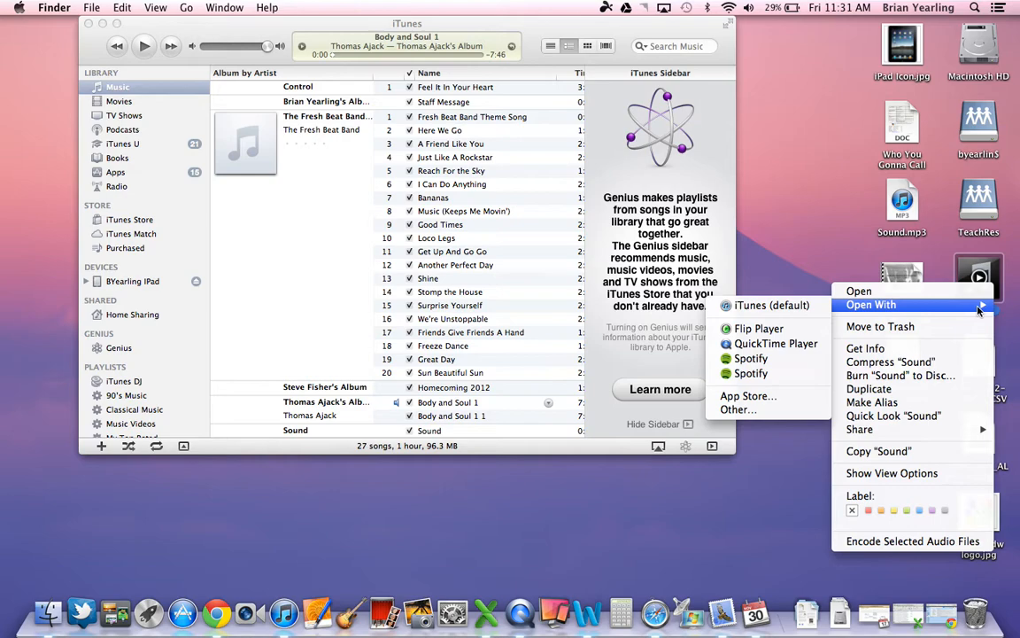
{"action": "left_click", "coordinate": [385, 130]}
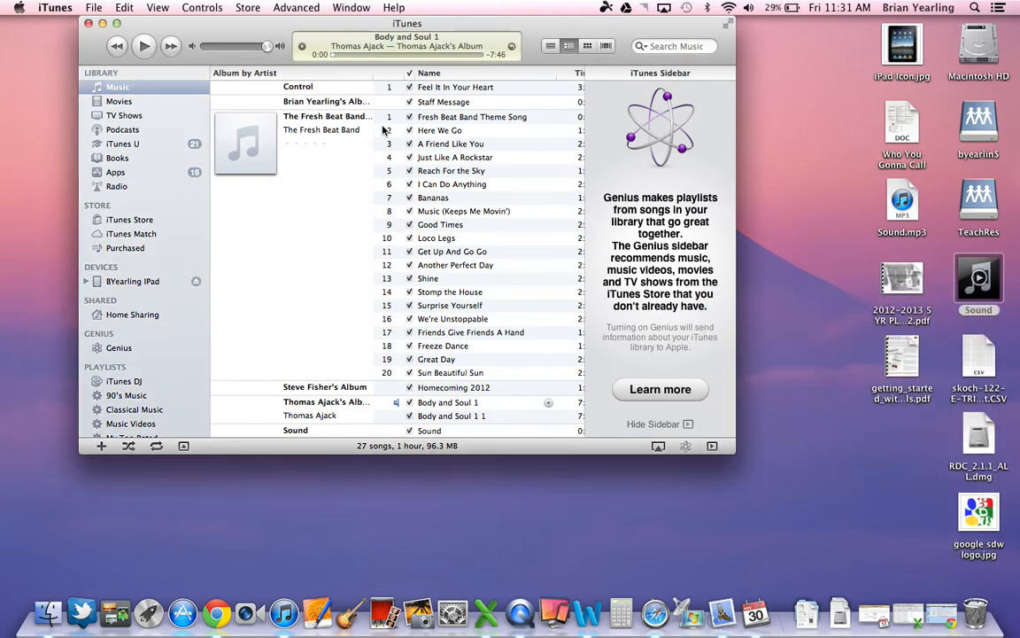
{"action": "double_click", "coordinate": [429, 430]}
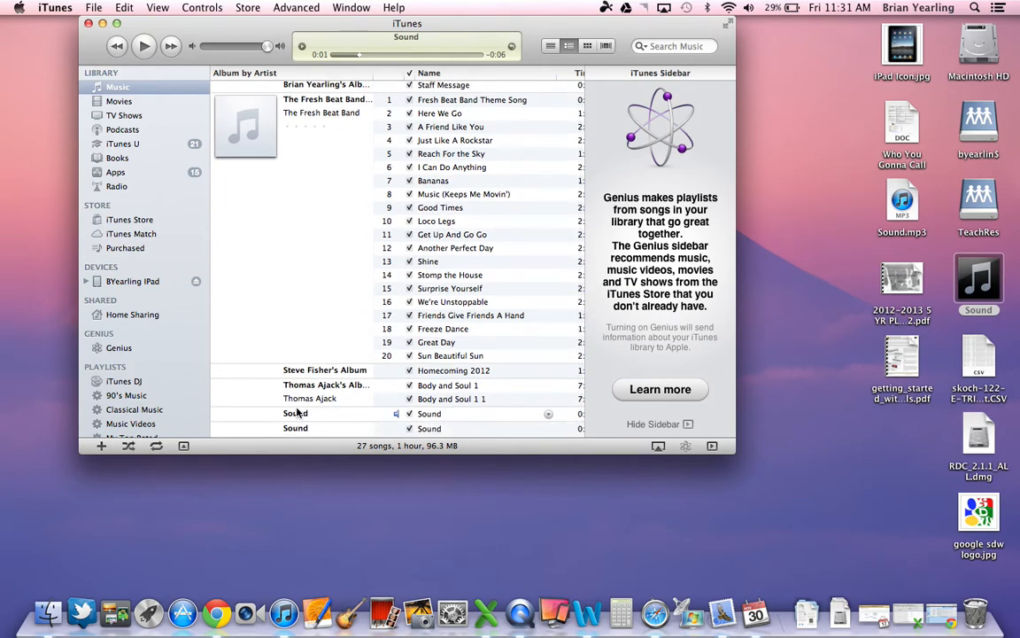
Create an MP3 version of the Sound track, producing Sound.mp3 and 28 songs.
{"action": "left_click", "coordinate": [428, 413]}
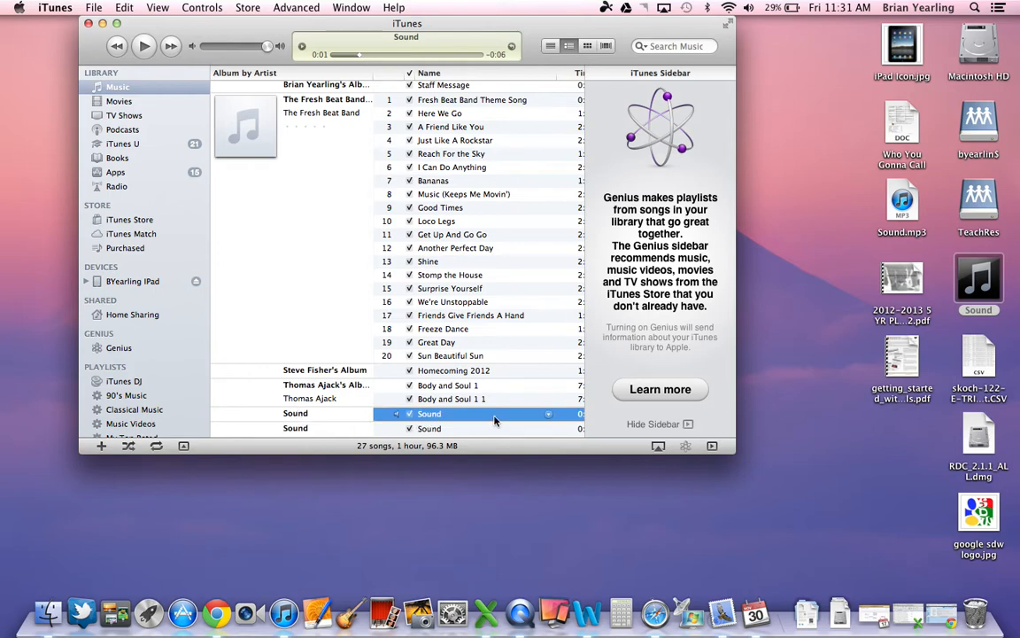
{"action": "mouse_move", "coordinate": [501, 423]}
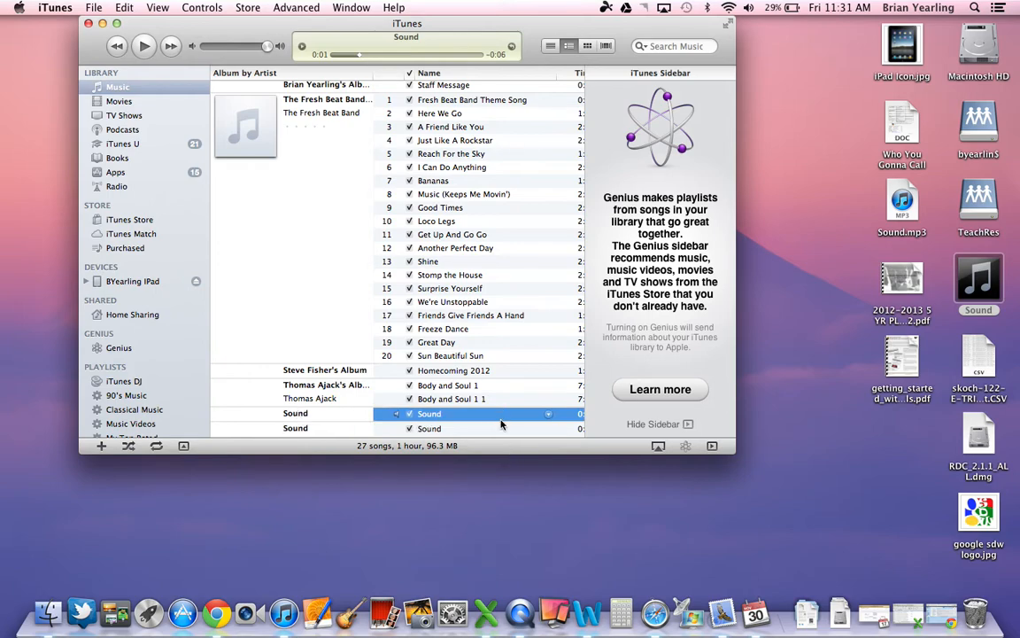
{"action": "right_click", "coordinate": [429, 413]}
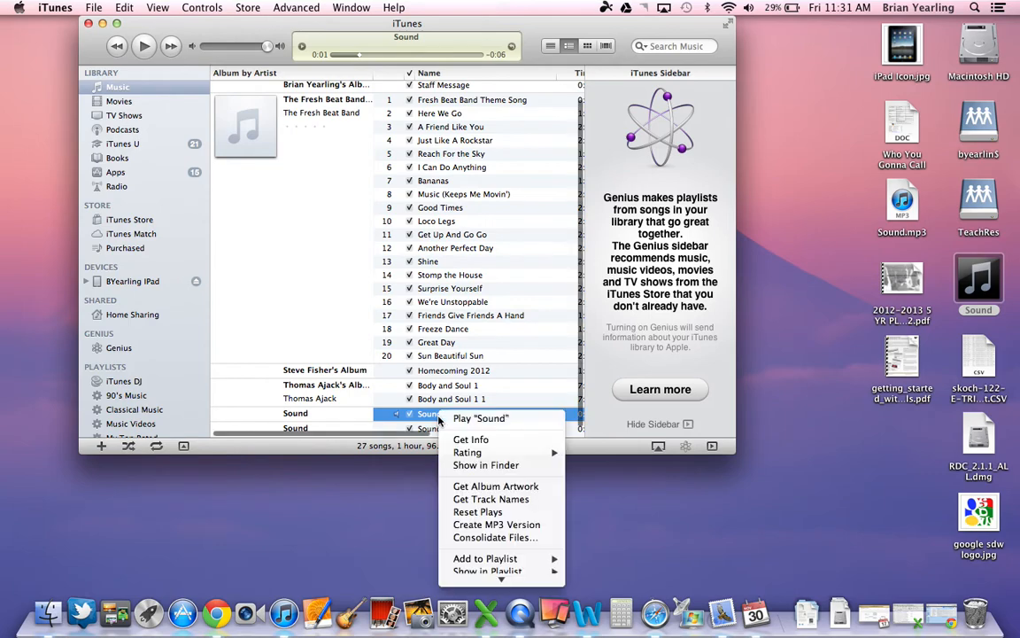
{"action": "mouse_move", "coordinate": [491, 499]}
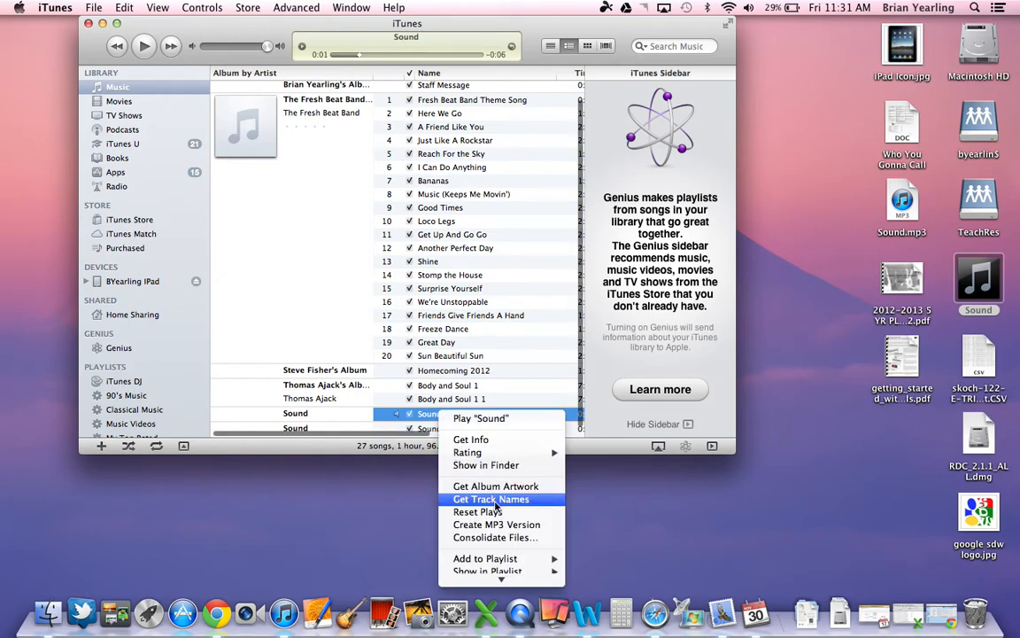
{"action": "mouse_move", "coordinate": [496, 524]}
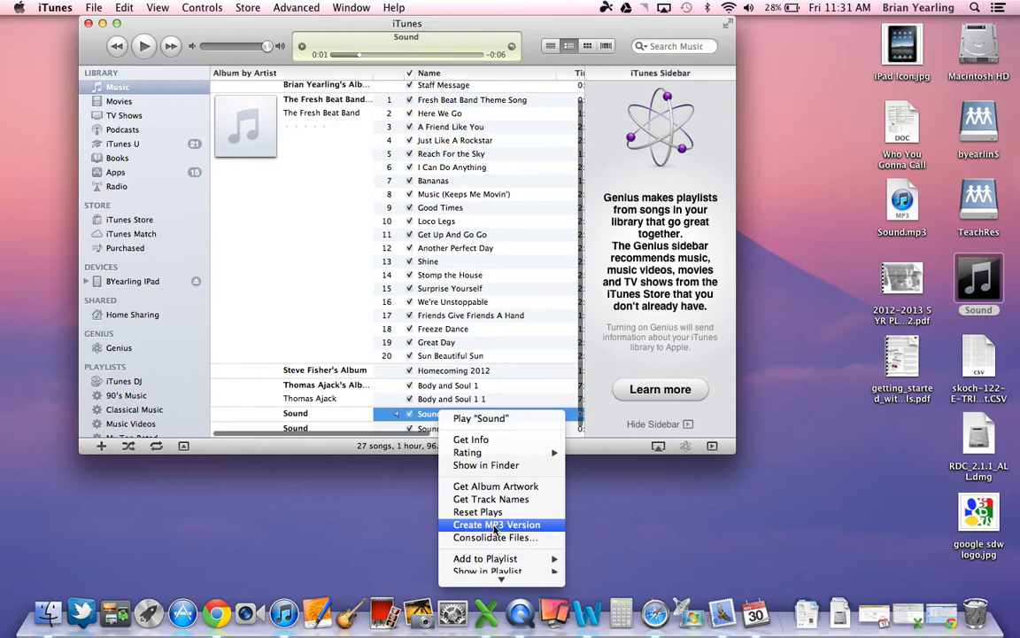
{"action": "left_click", "coordinate": [496, 524]}
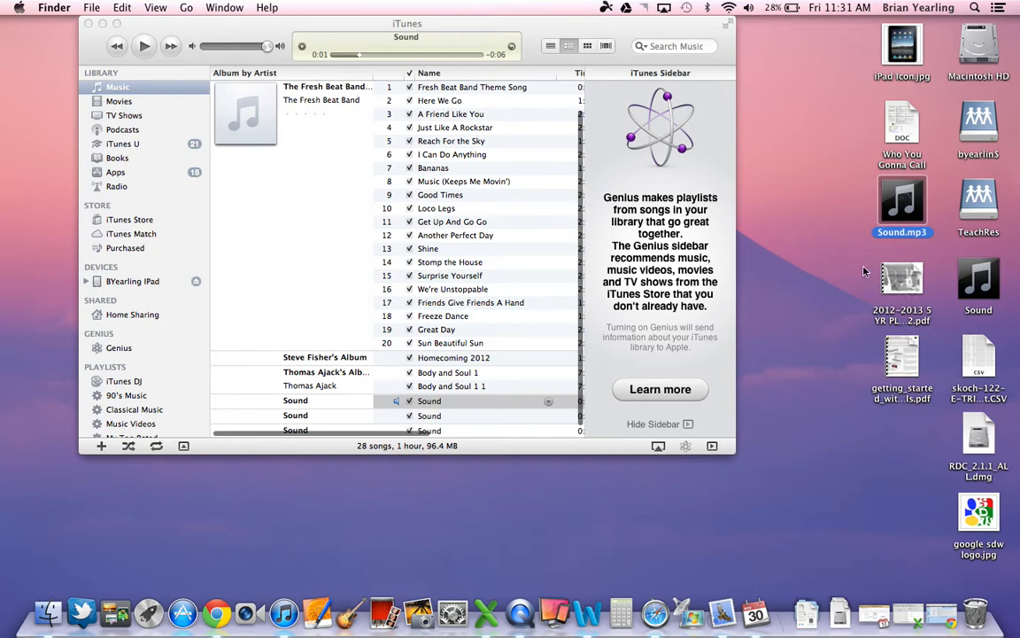
{"action": "left_click", "coordinate": [902, 202]}
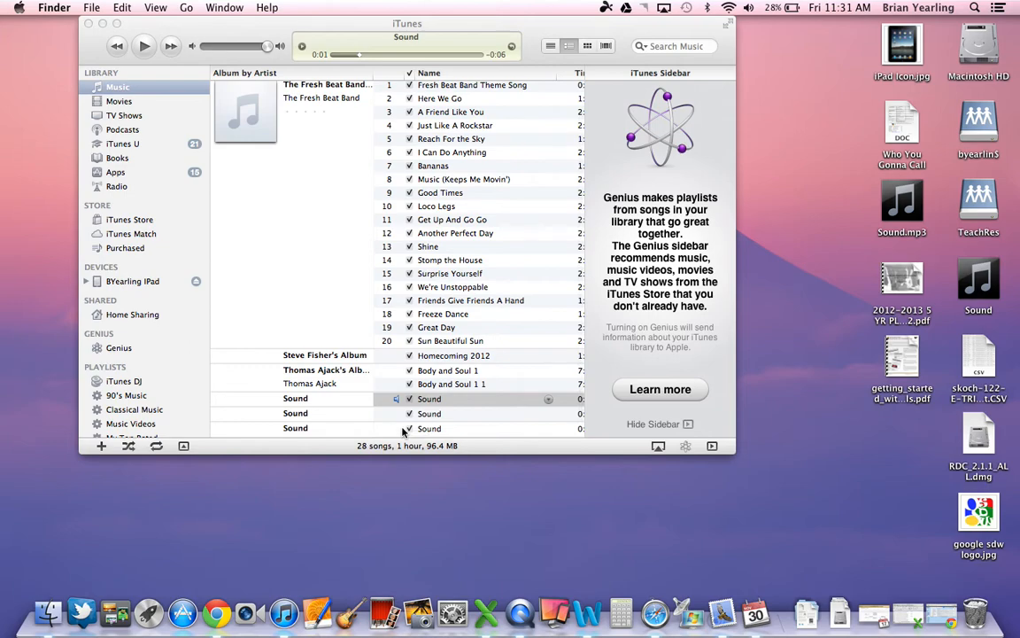
{"action": "mouse_move", "coordinate": [452, 612]}
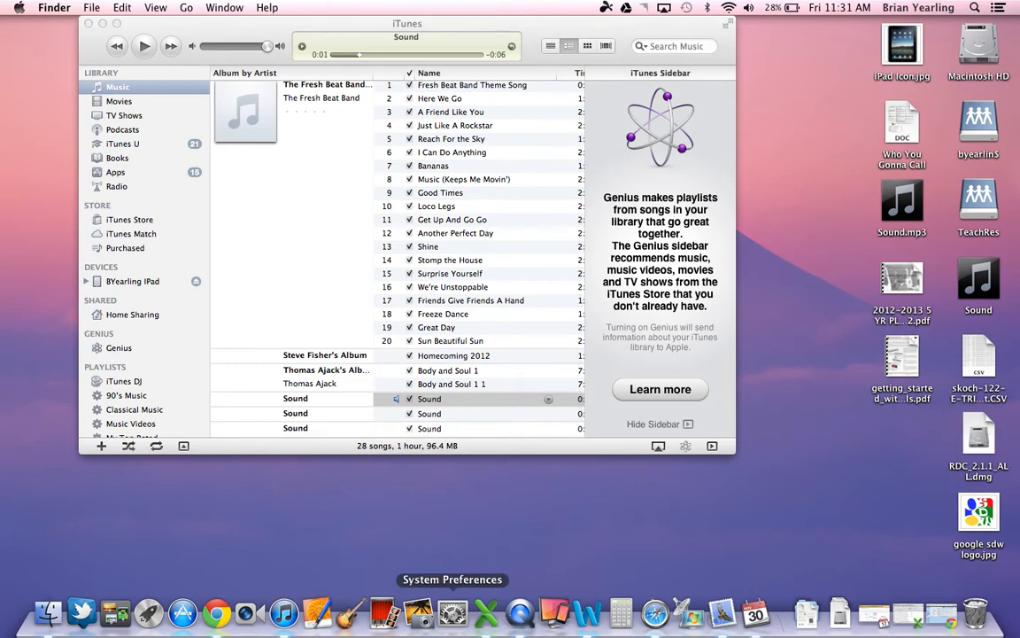
{"action": "mouse_move", "coordinate": [216, 611]}
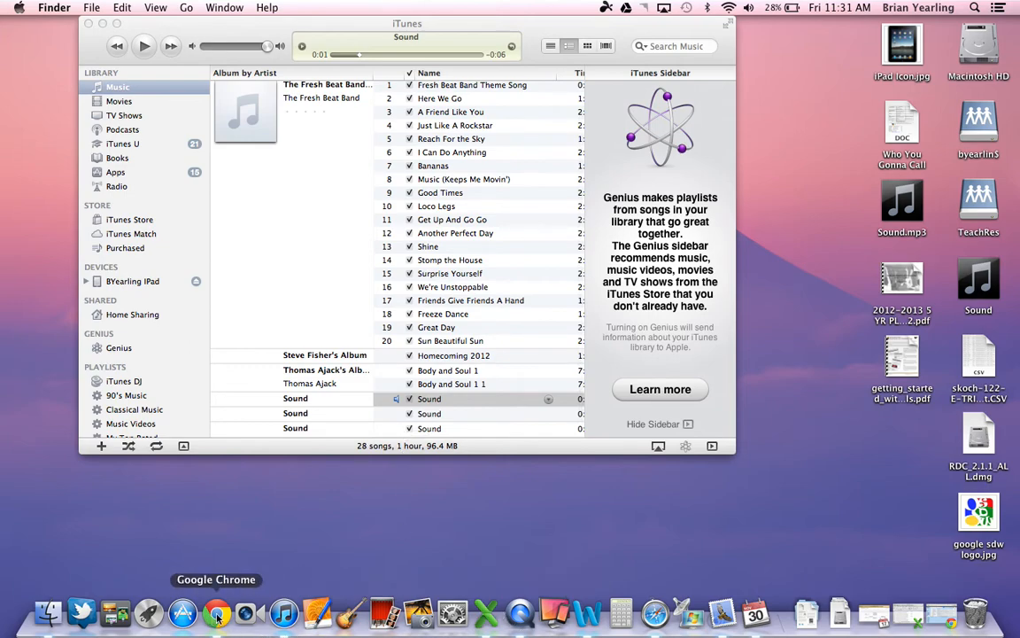
In Chrome's Blackboard tab, start a new Build Content > Audio item.
{"action": "left_click", "coordinate": [217, 612]}
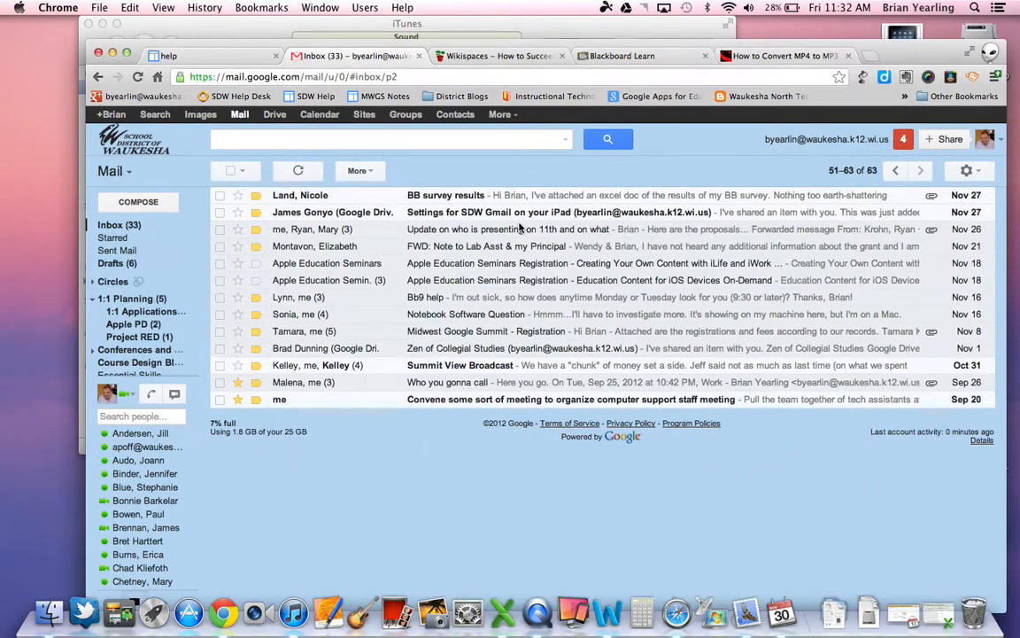
{"action": "left_click", "coordinate": [620, 56]}
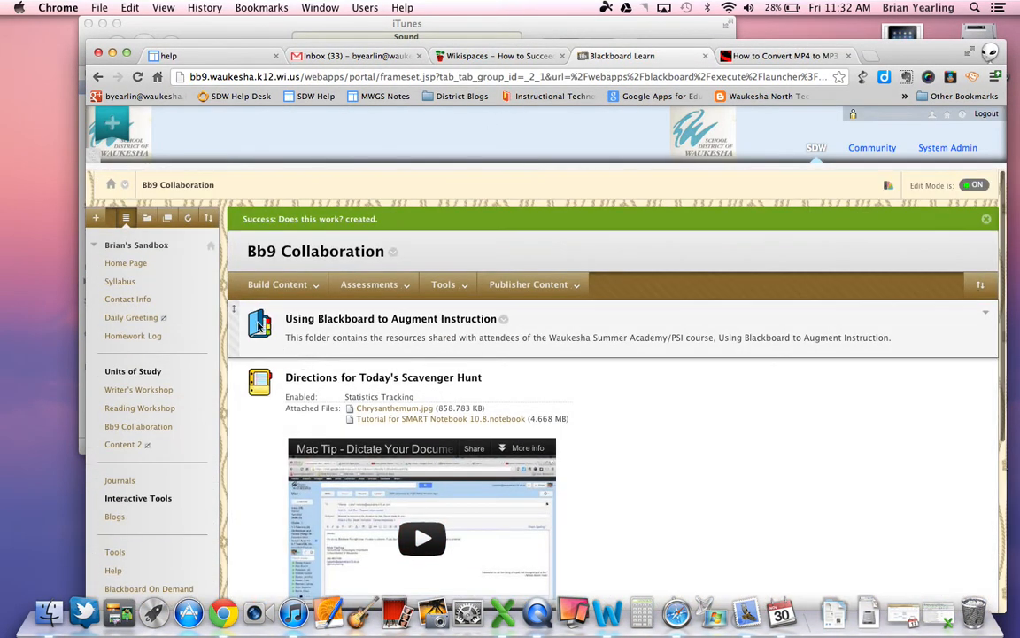
{"action": "left_click", "coordinate": [277, 284]}
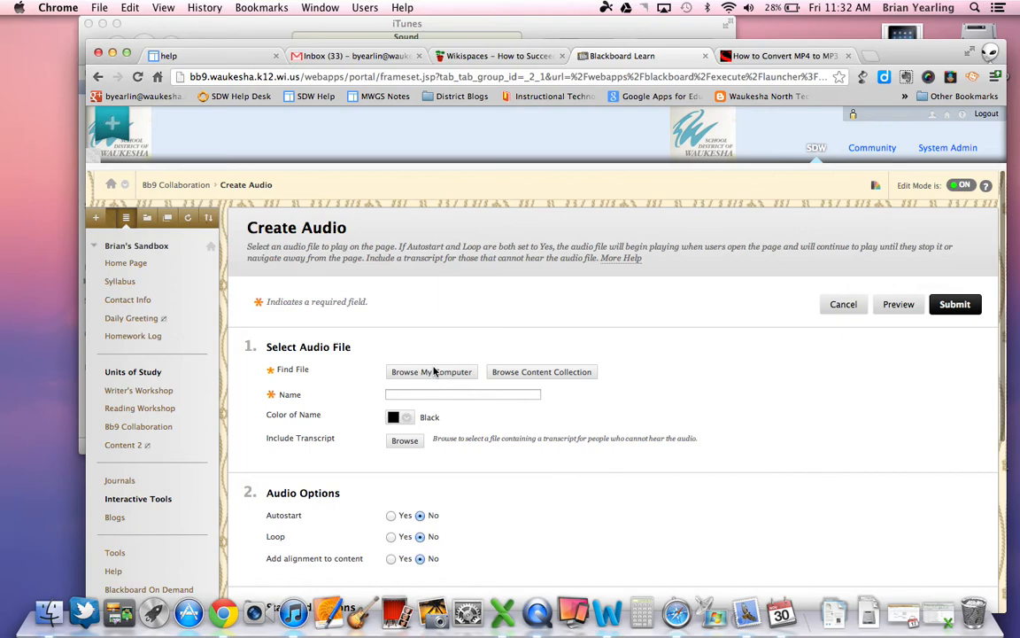
Attach Sound.mp3 from the desktop to the Create Audio form.
{"action": "left_click", "coordinate": [431, 371]}
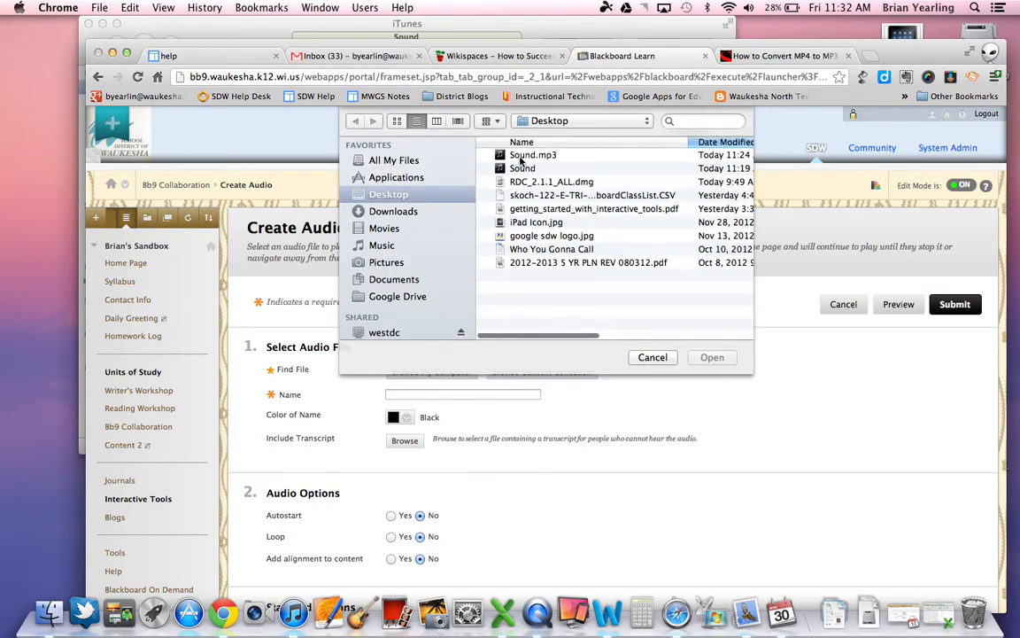
{"action": "left_click", "coordinate": [532, 154]}
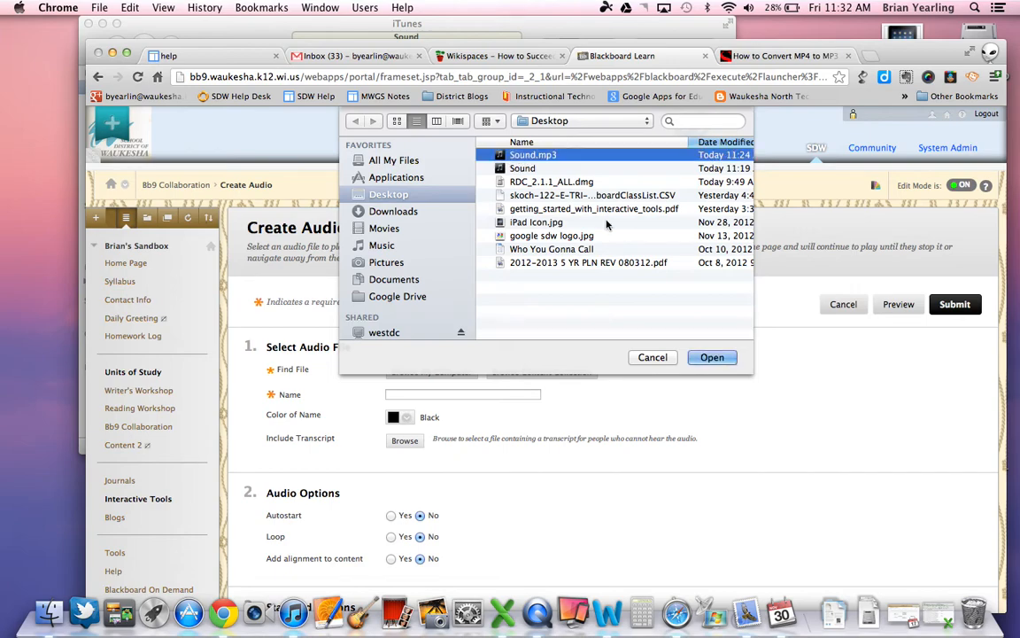
{"action": "left_click", "coordinate": [713, 357]}
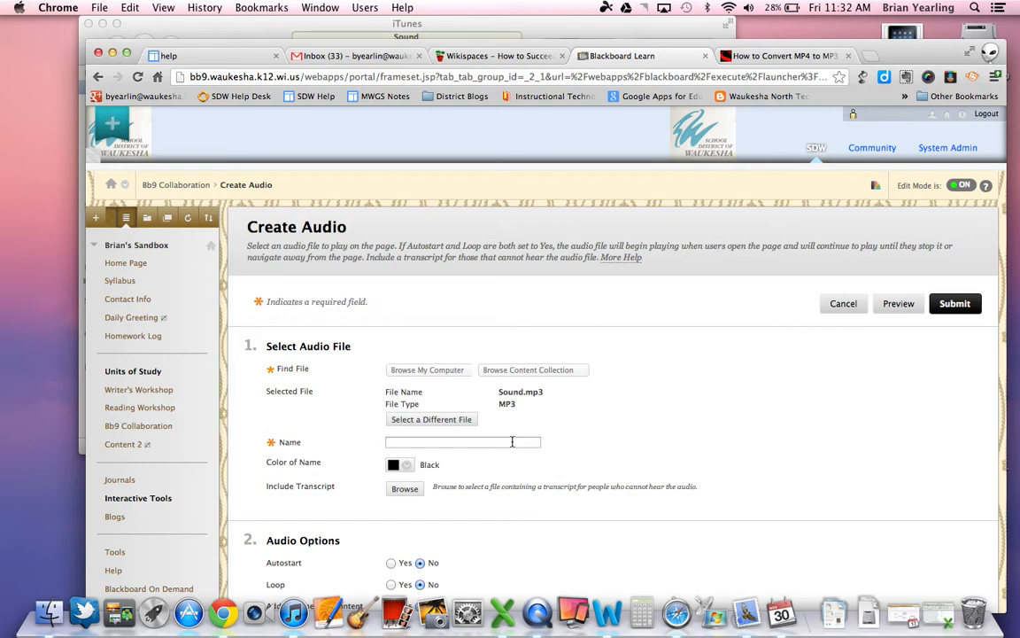
Name the audio item 'Test for MP3' and submit it.
{"action": "type", "text": "Test for"}
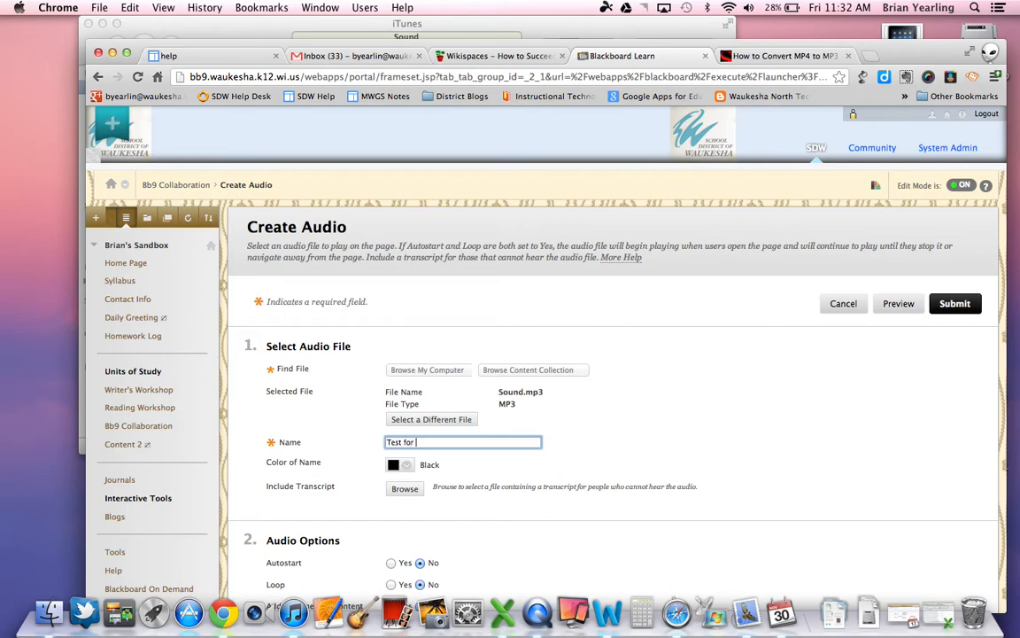
{"action": "type", "text": "MP3"}
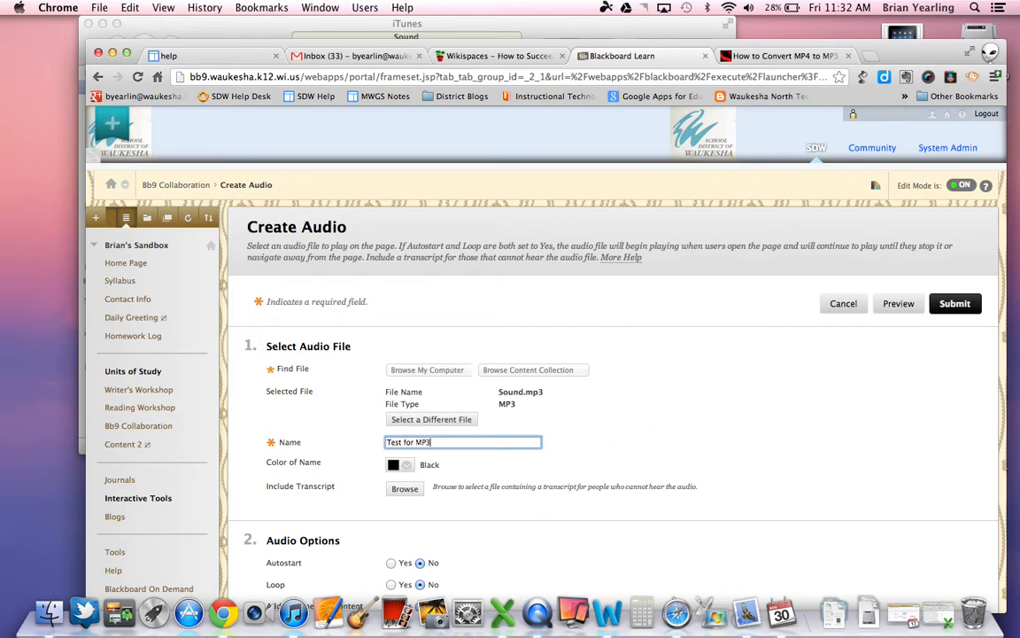
{"action": "scroll", "scroll_direction": "down", "scroll_amount": 3}
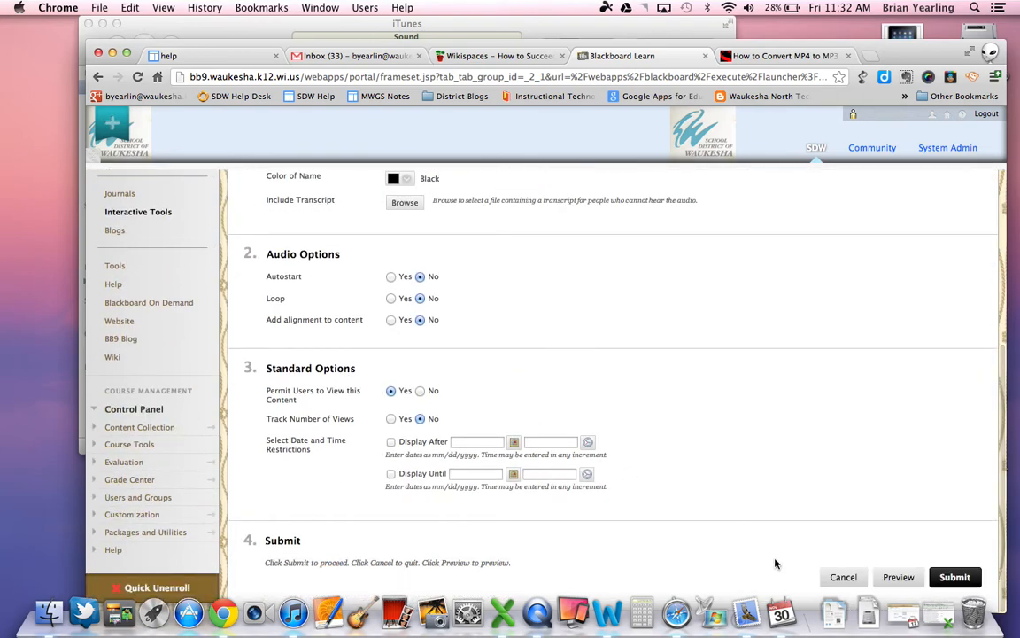
{"action": "left_click", "coordinate": [955, 577]}
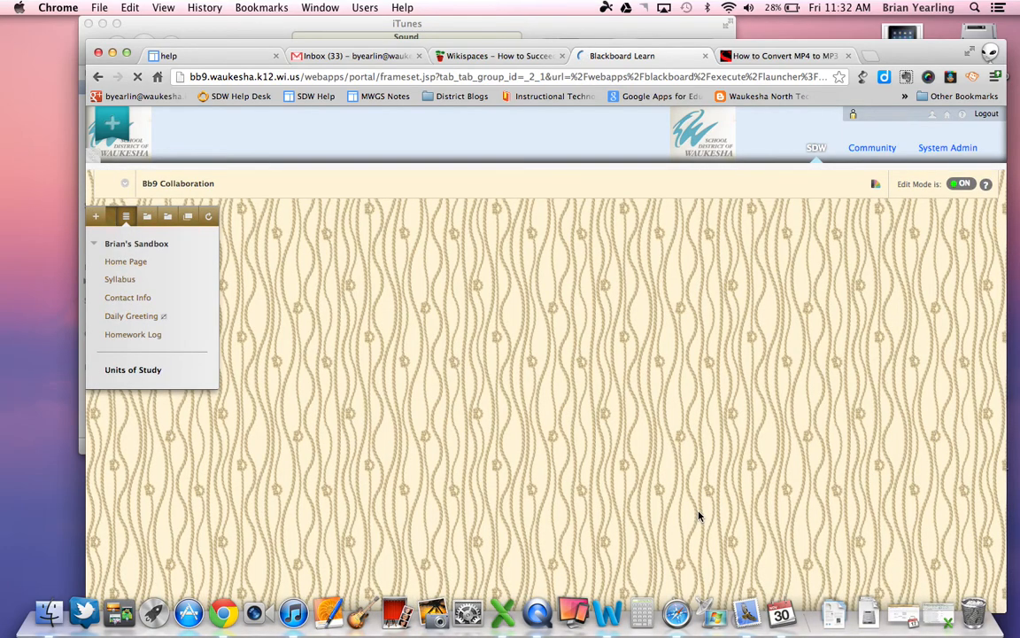
Check that the course page lists 'Test for MP3' with a Sound.mp3 link.
{"action": "left_click", "coordinate": [133, 369]}
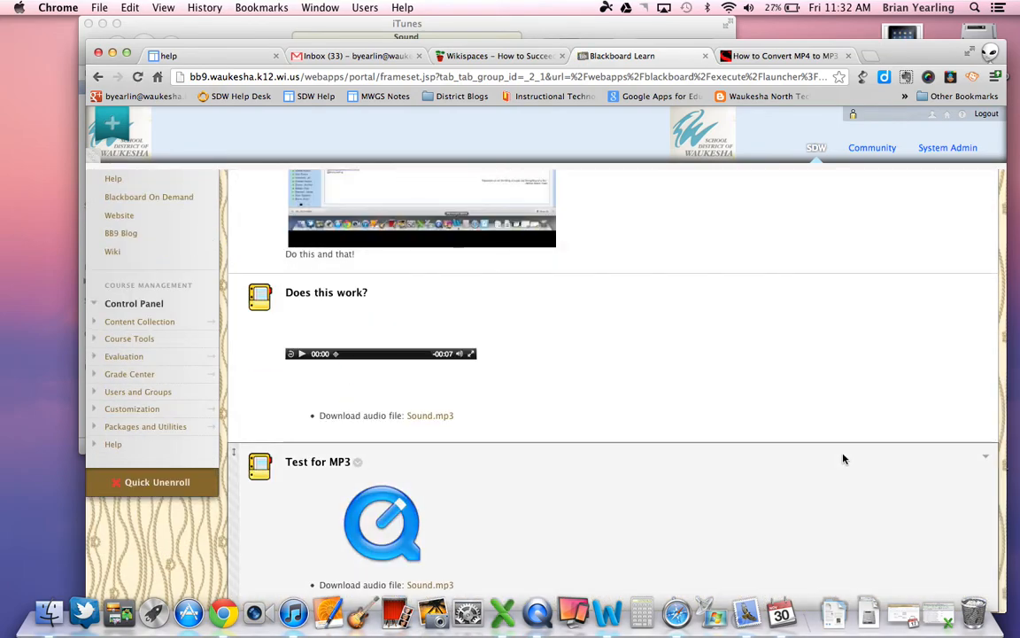
{"action": "mouse_move", "coordinate": [326, 493]}
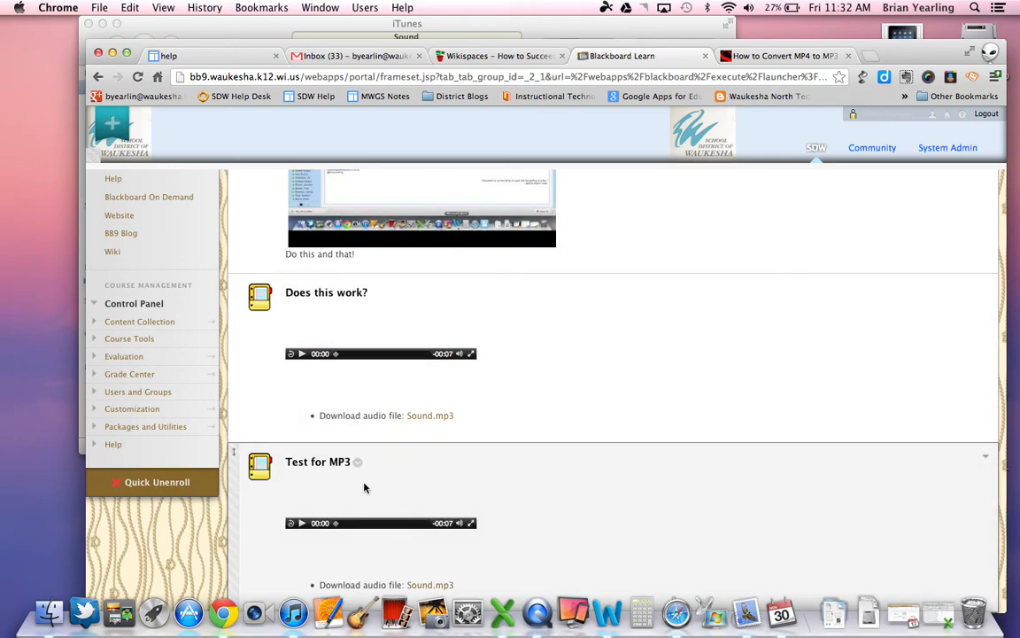
{"action": "mouse_move", "coordinate": [241, 543]}
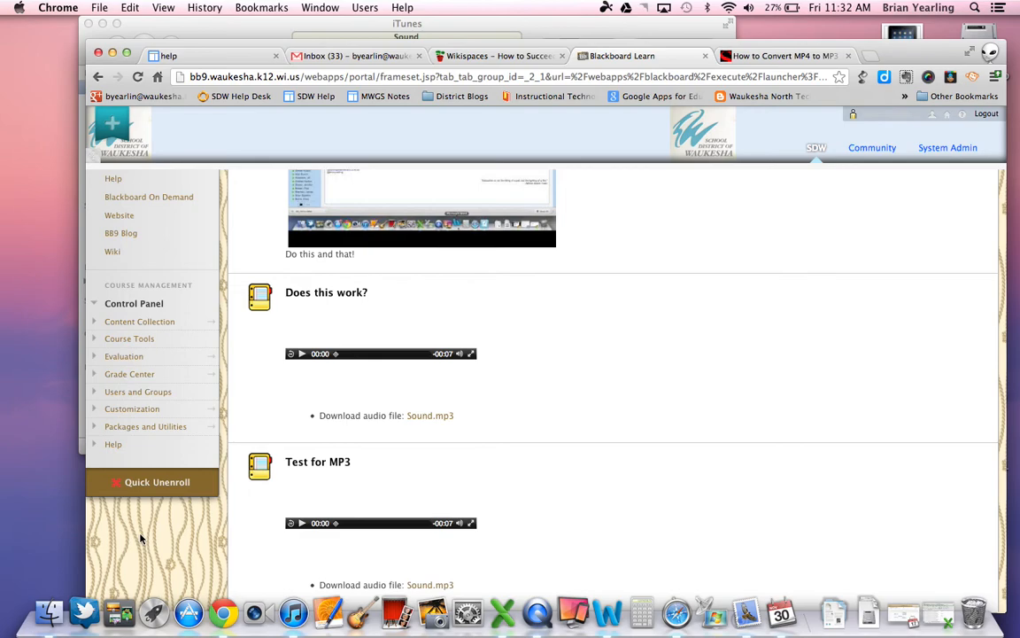
{"action": "mouse_move", "coordinate": [133, 550]}
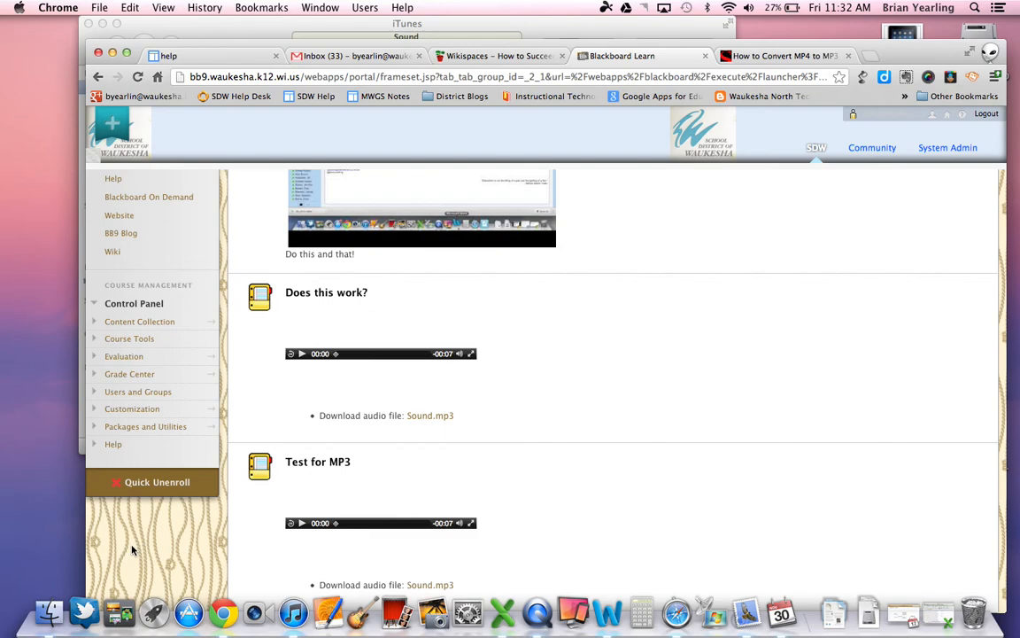
{"action": "mouse_move", "coordinate": [106, 540]}
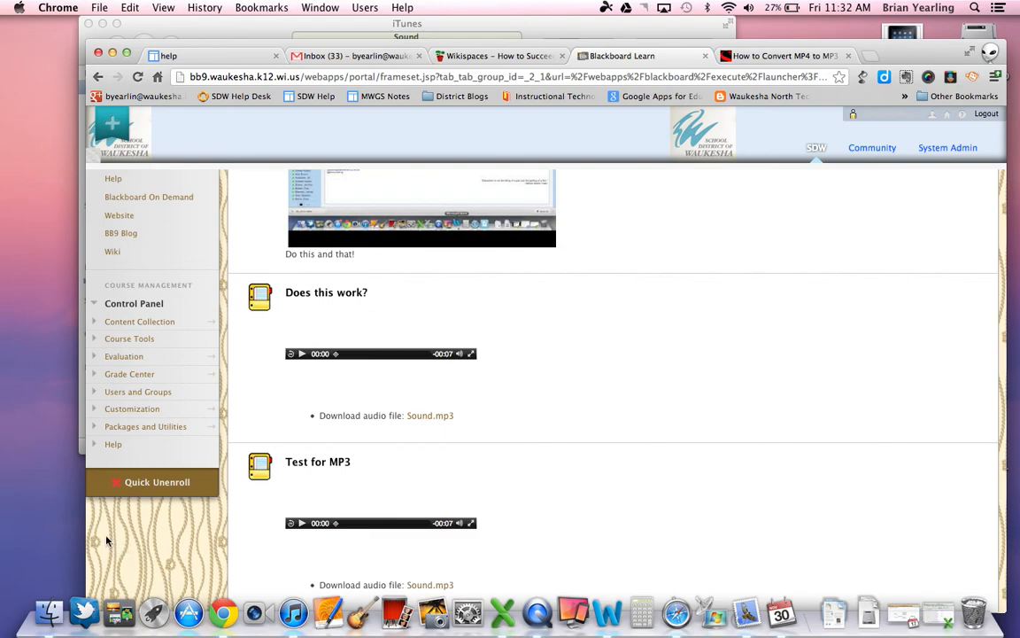